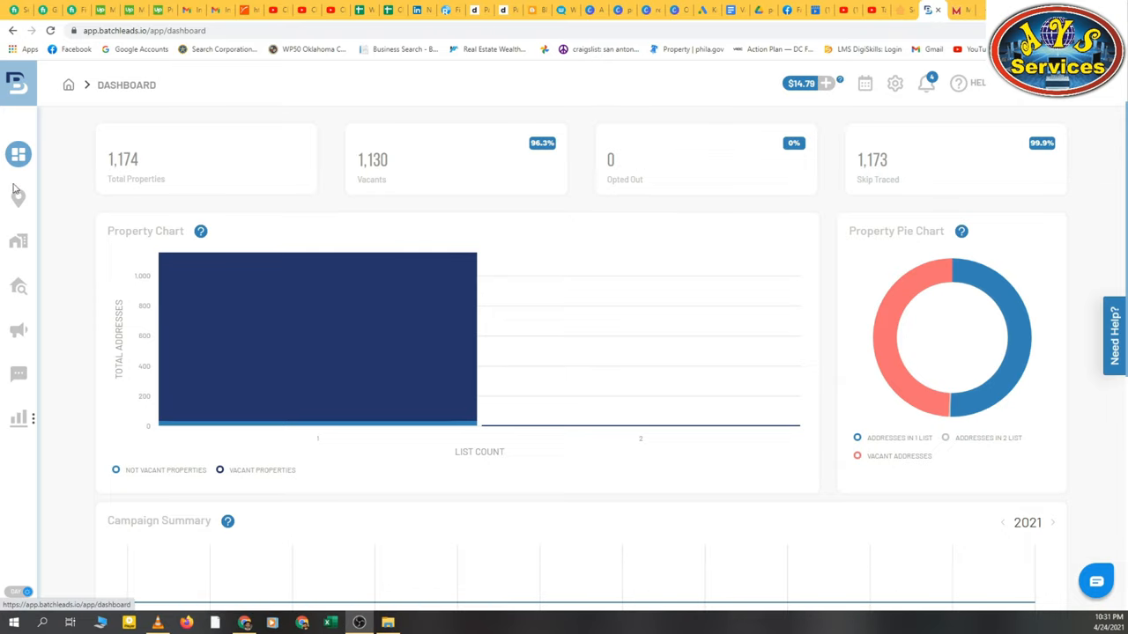
mouse_move(17, 244)
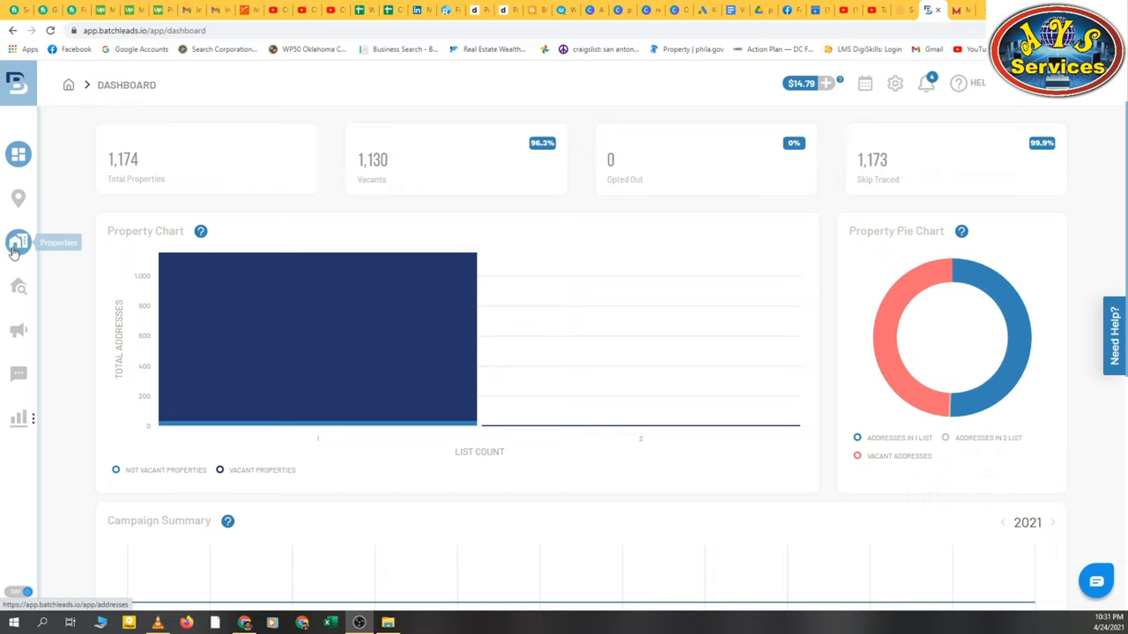
mouse_move(14, 307)
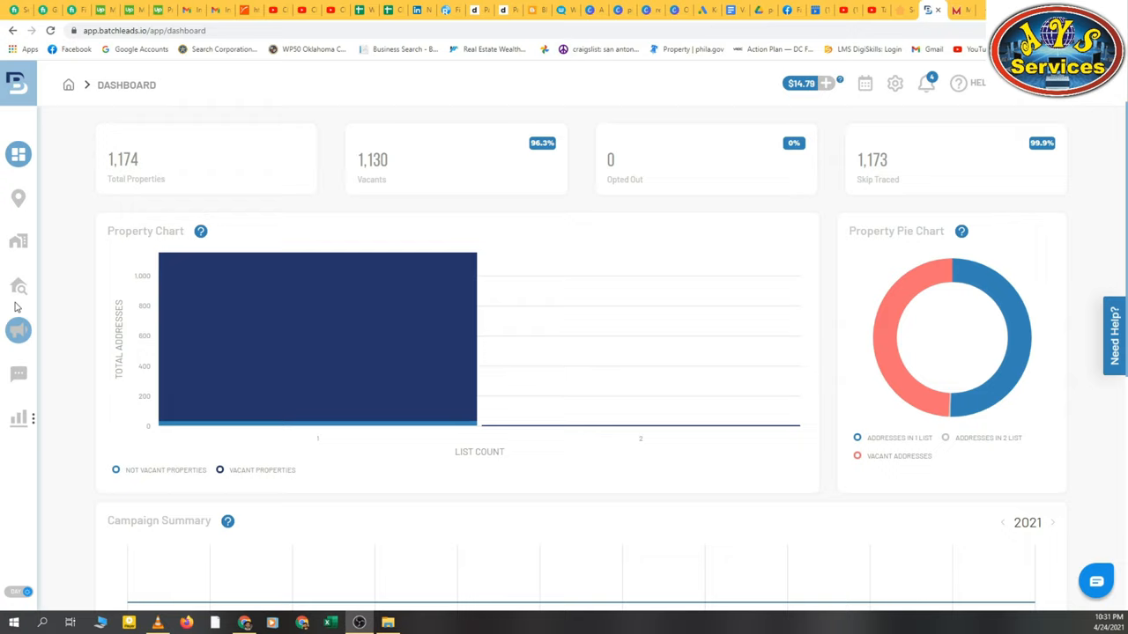
mouse_move(17, 289)
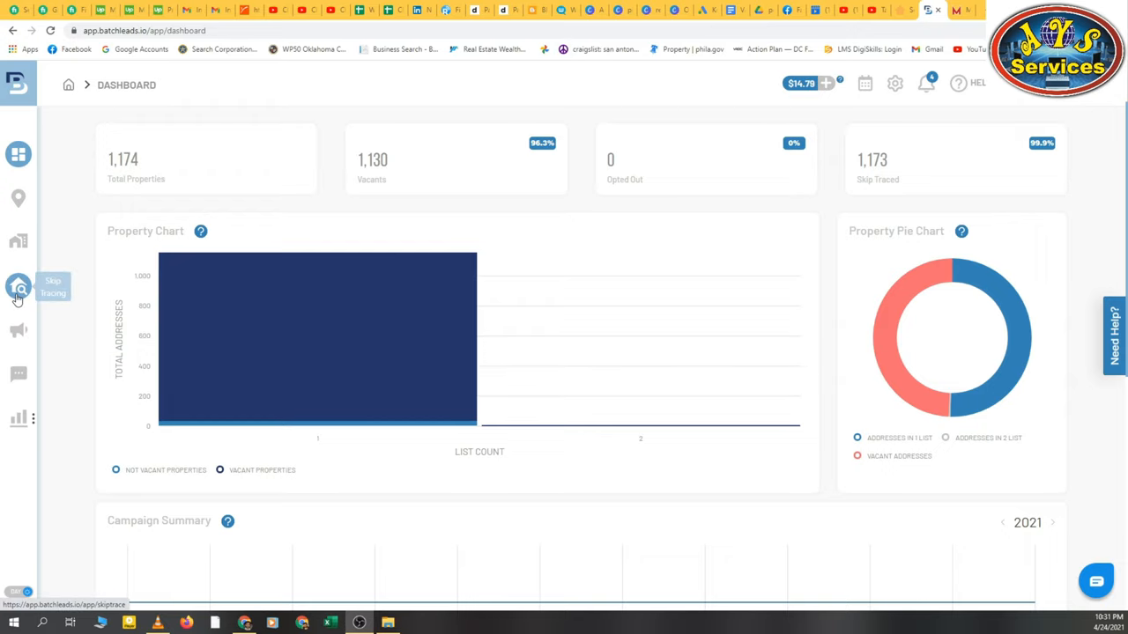
Go to the Skip Tracing section from the left sidebar
click(18, 287)
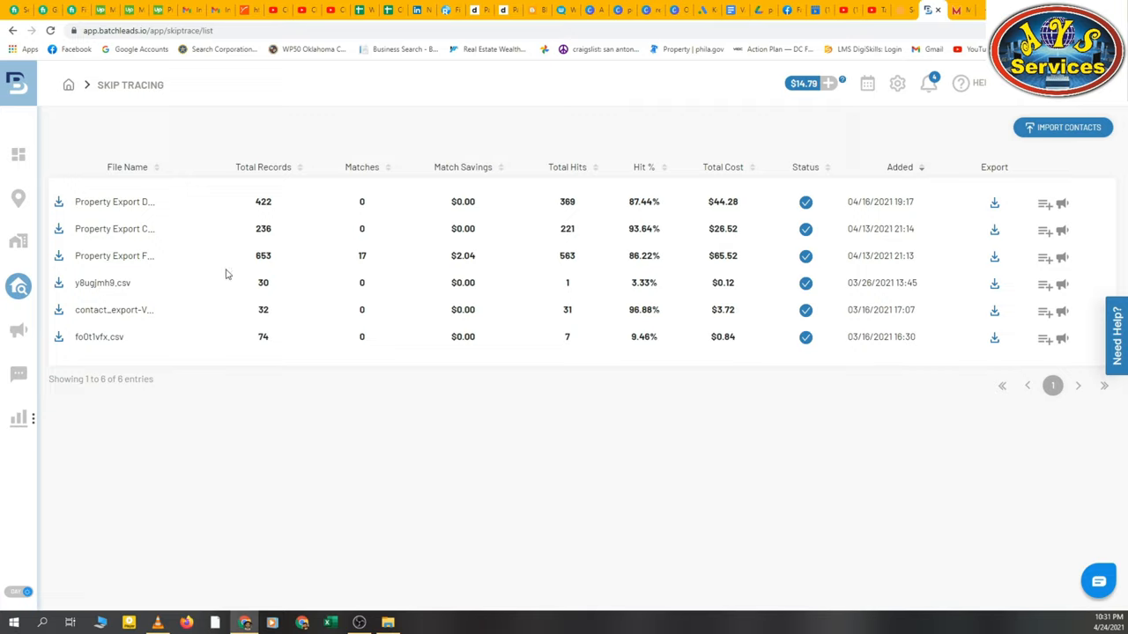
mouse_move(908, 310)
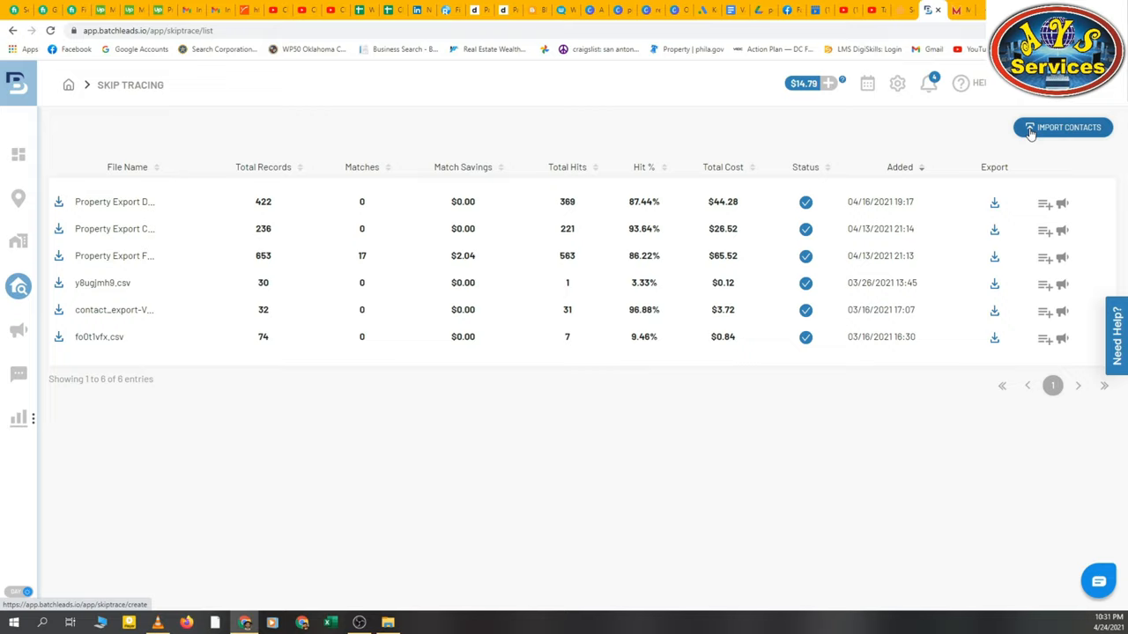
Start a new Import Contacts and bring up the file chooser for upload
click(1063, 127)
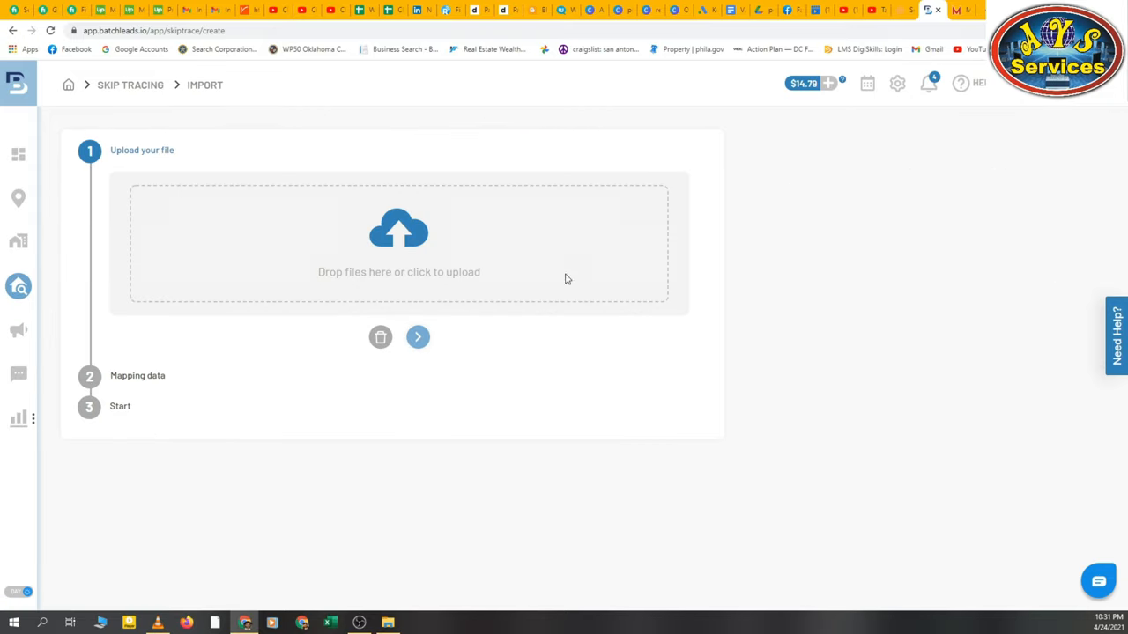
mouse_move(316, 260)
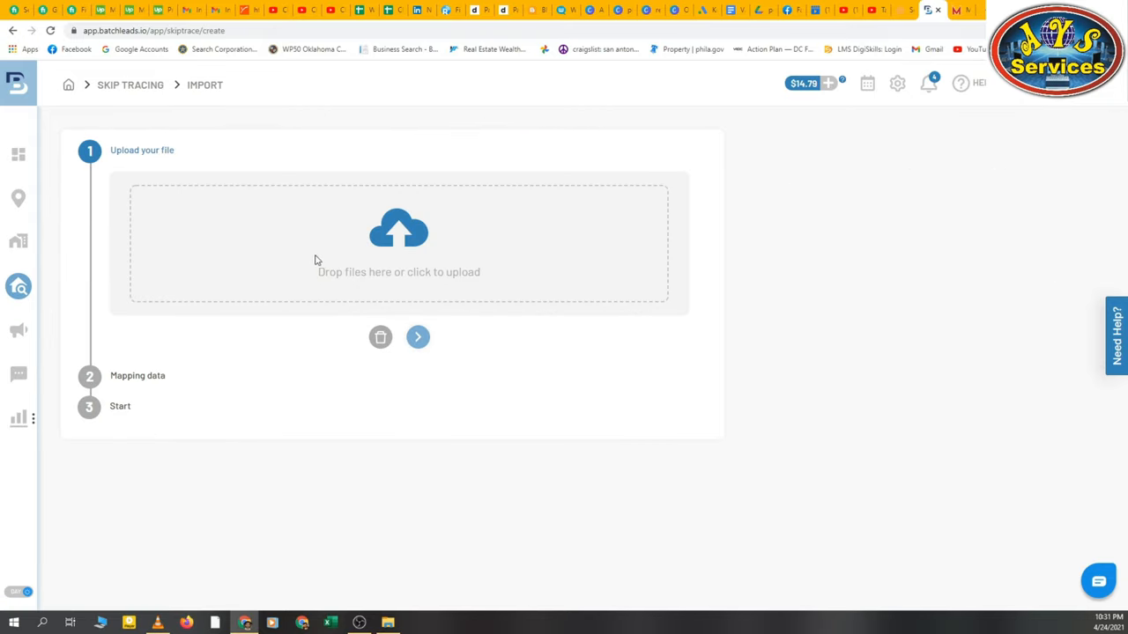
mouse_move(476, 286)
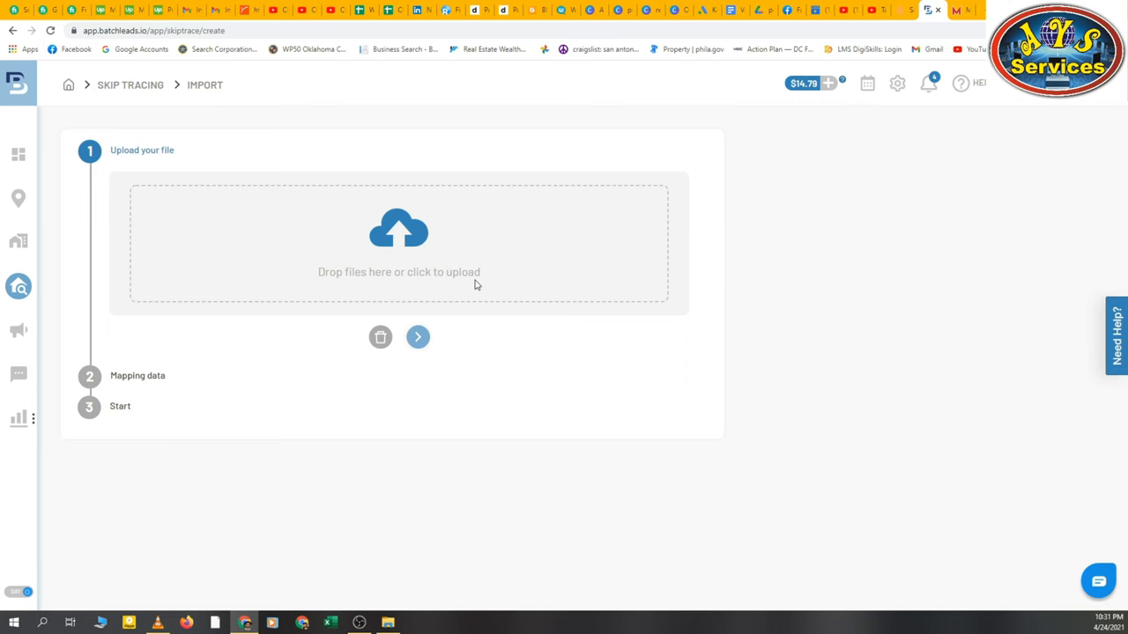
click(398, 243)
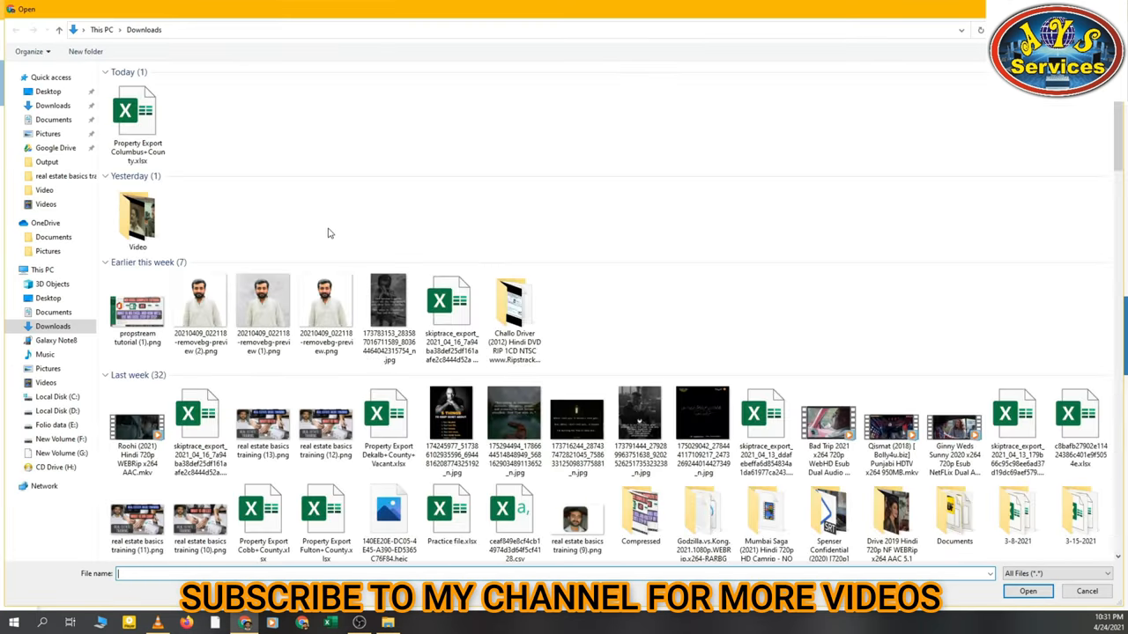
Upload Property Export Columbus+County.xlsx from Downloads and continue to column mapping
click(137, 115)
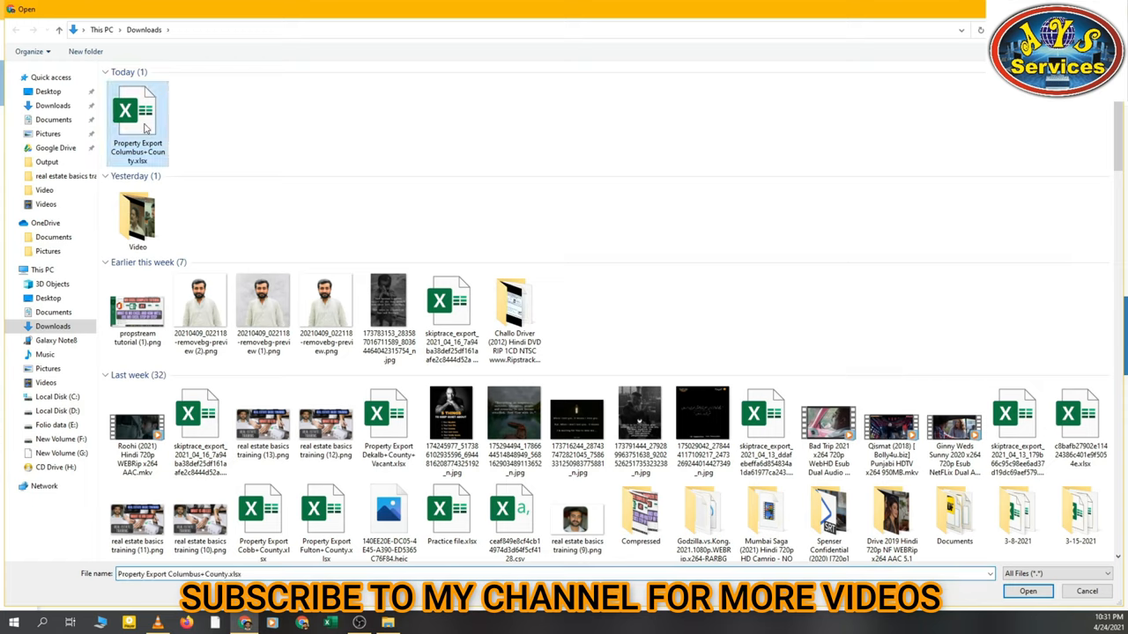
mouse_move(197, 148)
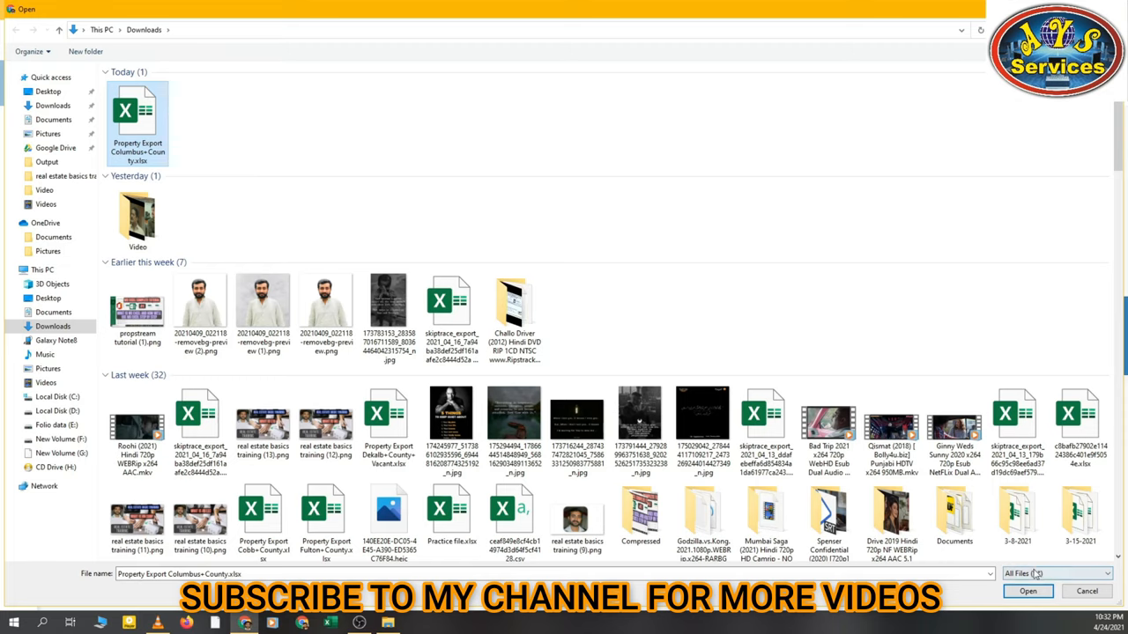
click(1027, 592)
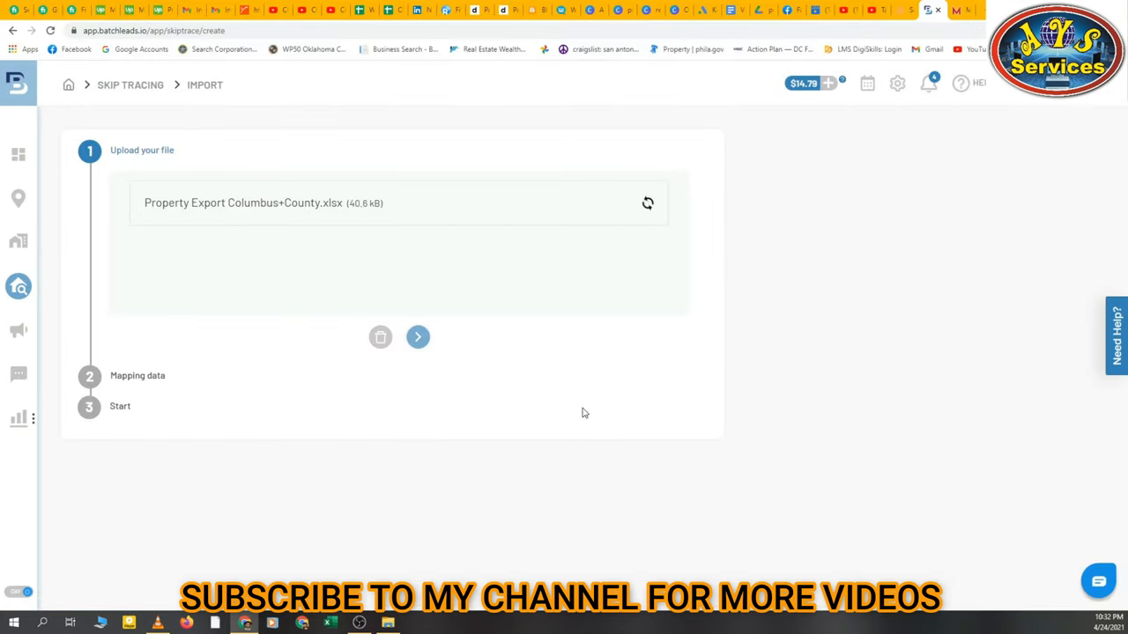
mouse_move(501, 229)
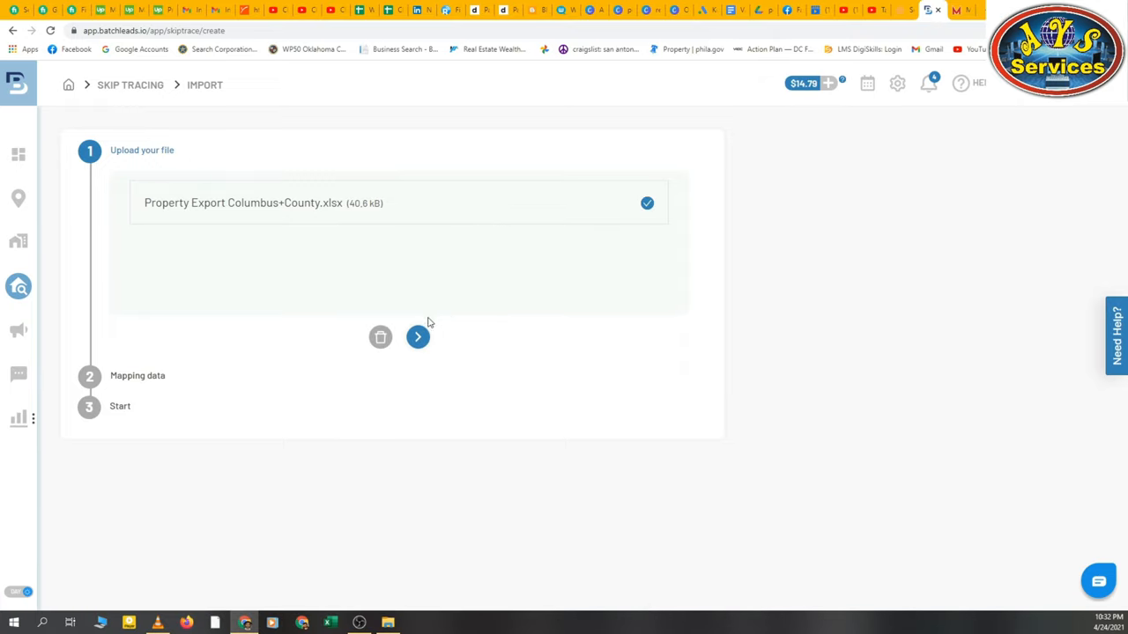
click(418, 336)
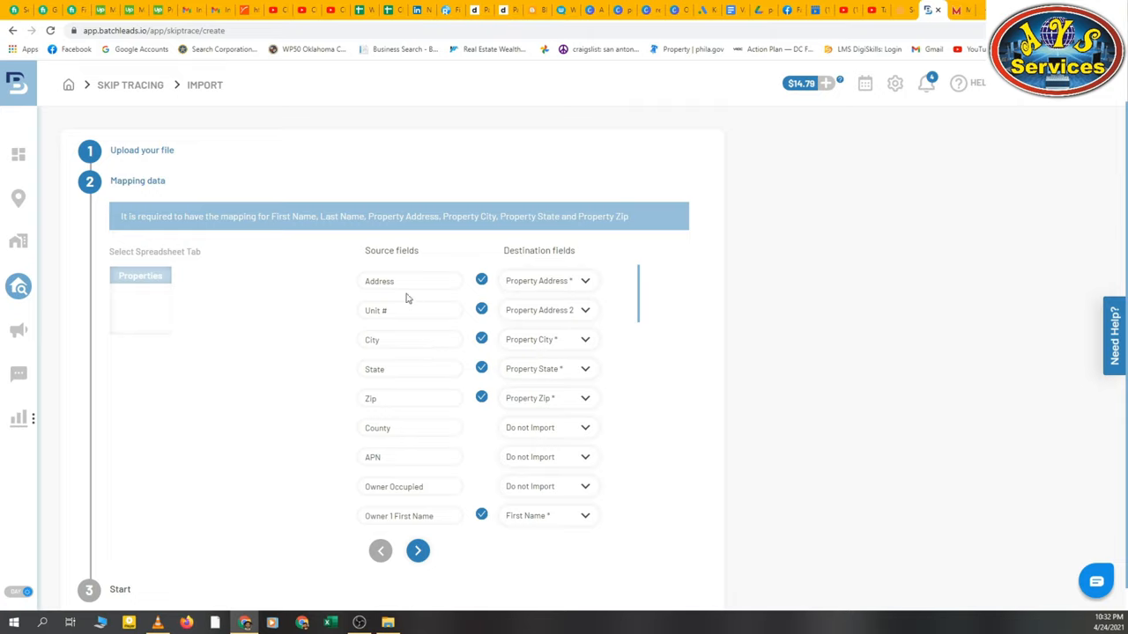
mouse_move(598, 284)
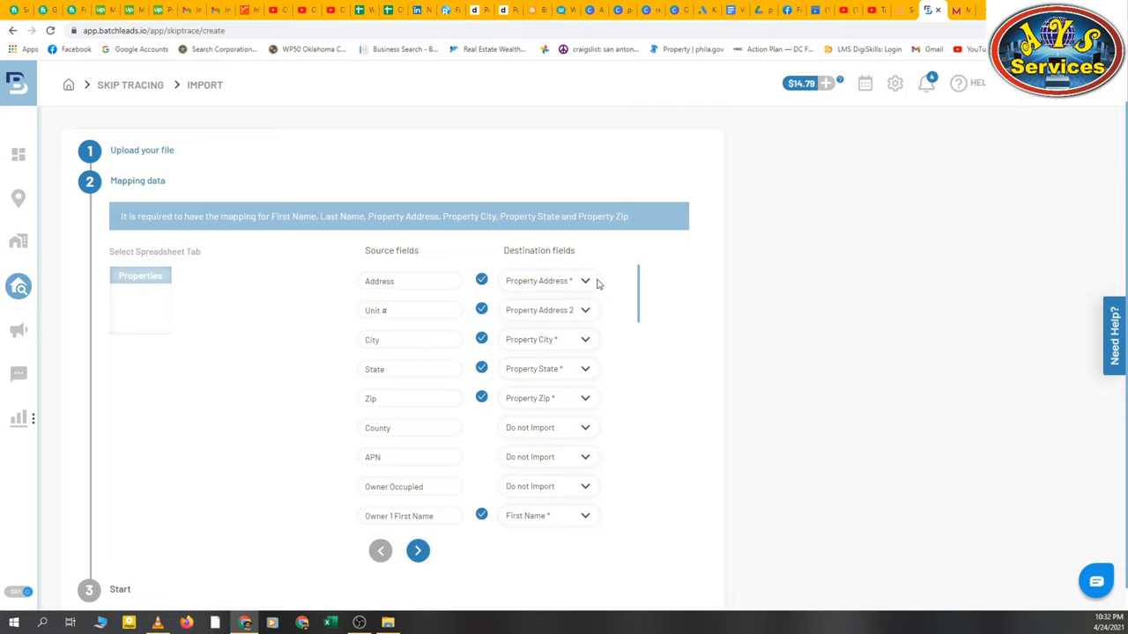
mouse_move(416, 292)
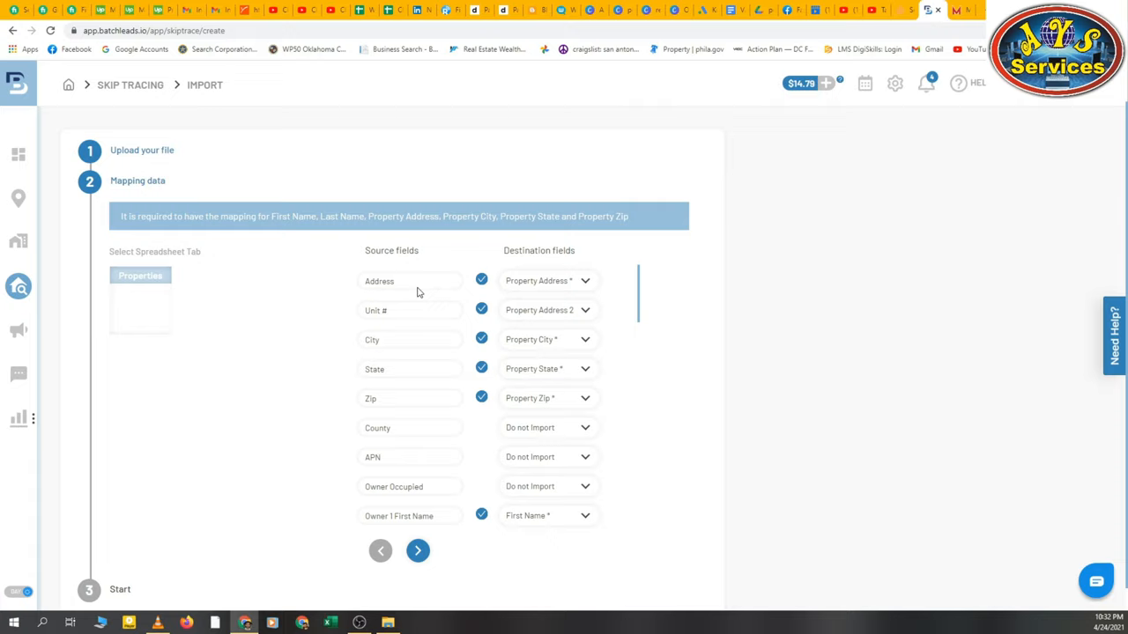
mouse_move(493, 321)
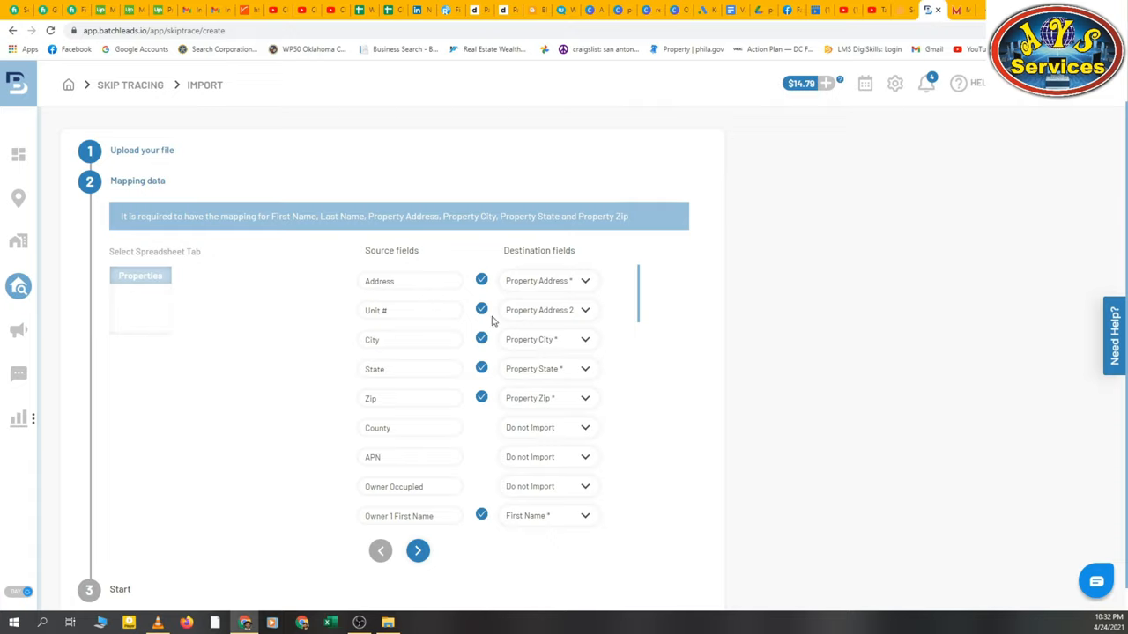
mouse_move(441, 345)
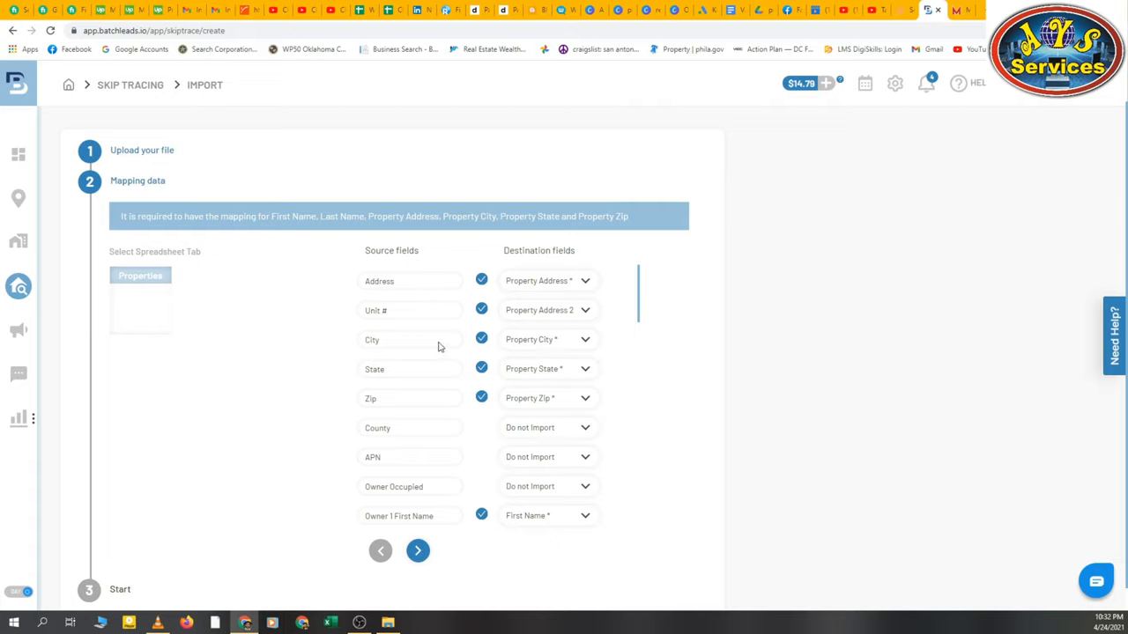
mouse_move(432, 388)
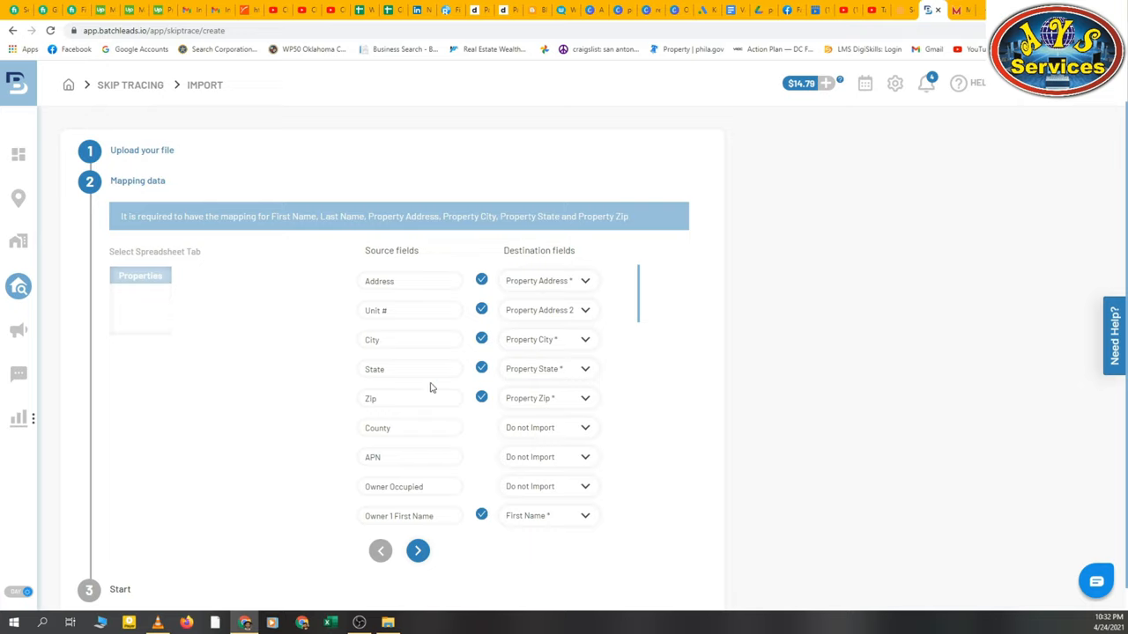
mouse_move(589, 405)
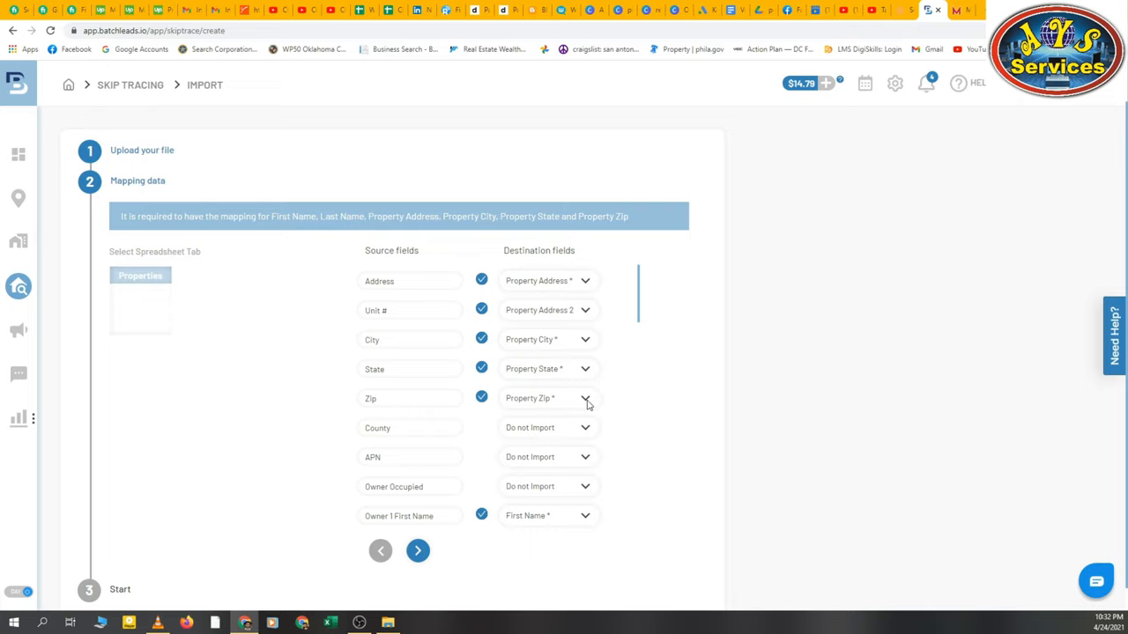
scroll(down, 3)
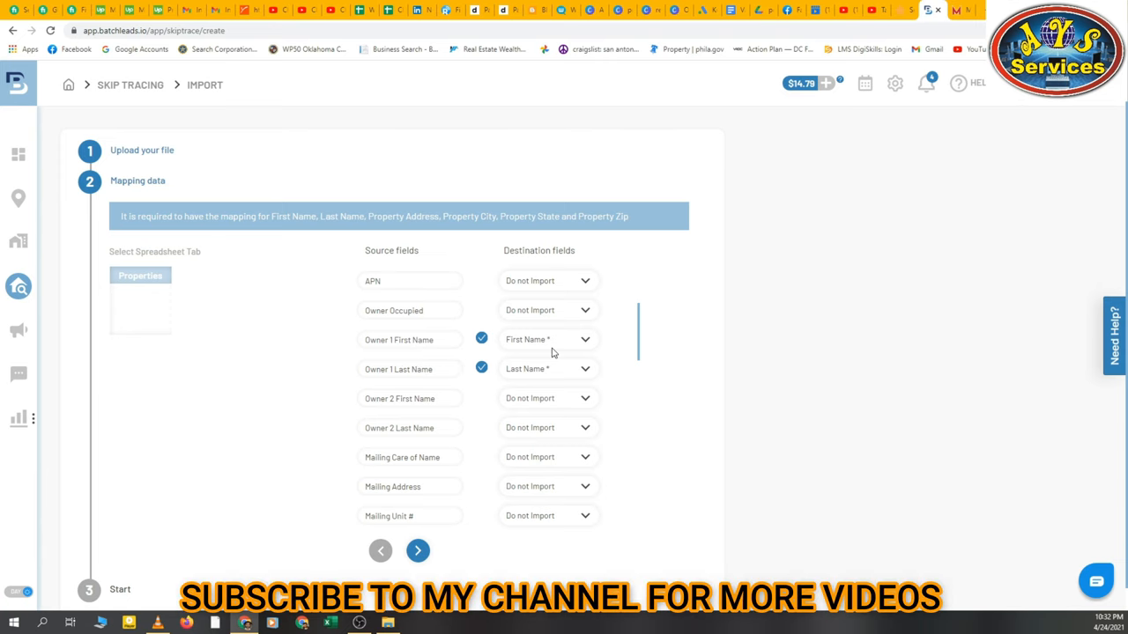
mouse_move(555, 385)
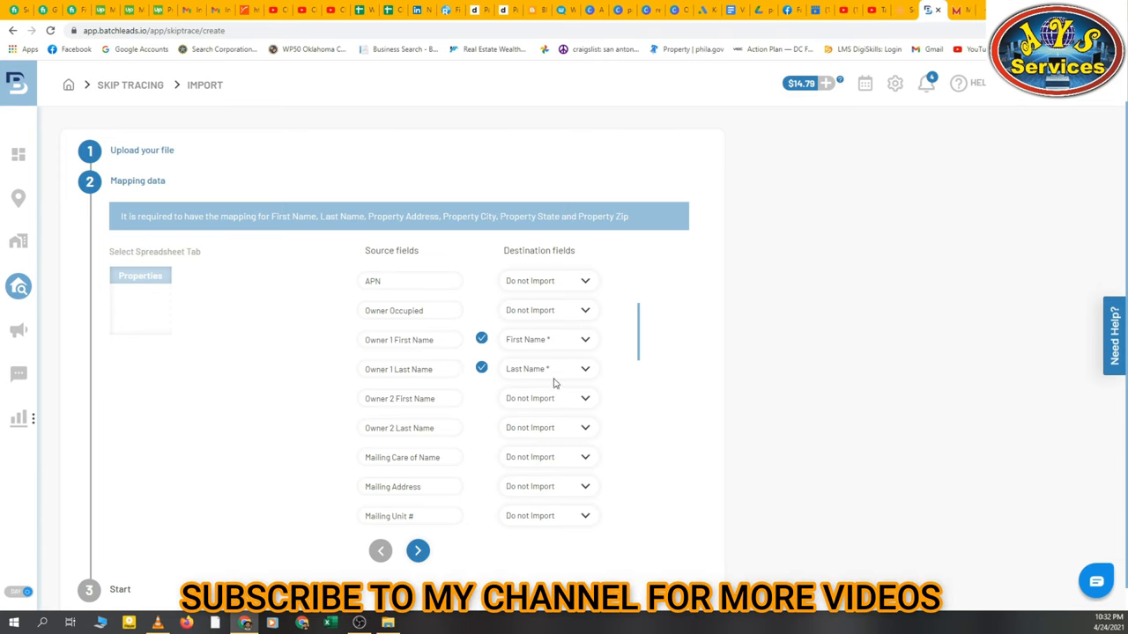
scroll(down, 3)
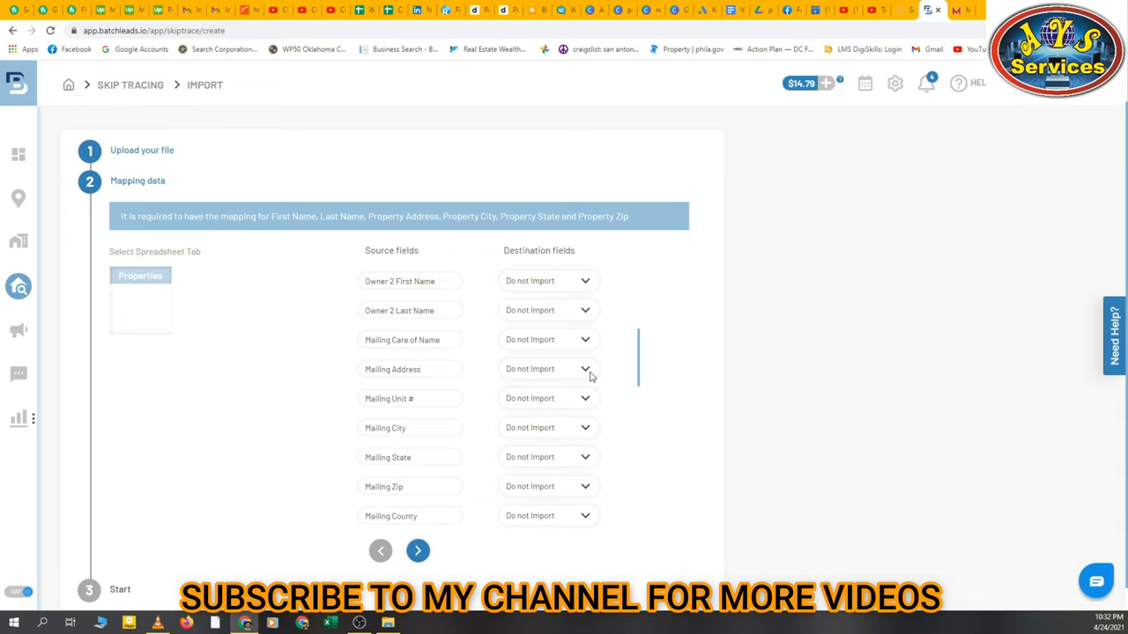
mouse_move(528, 381)
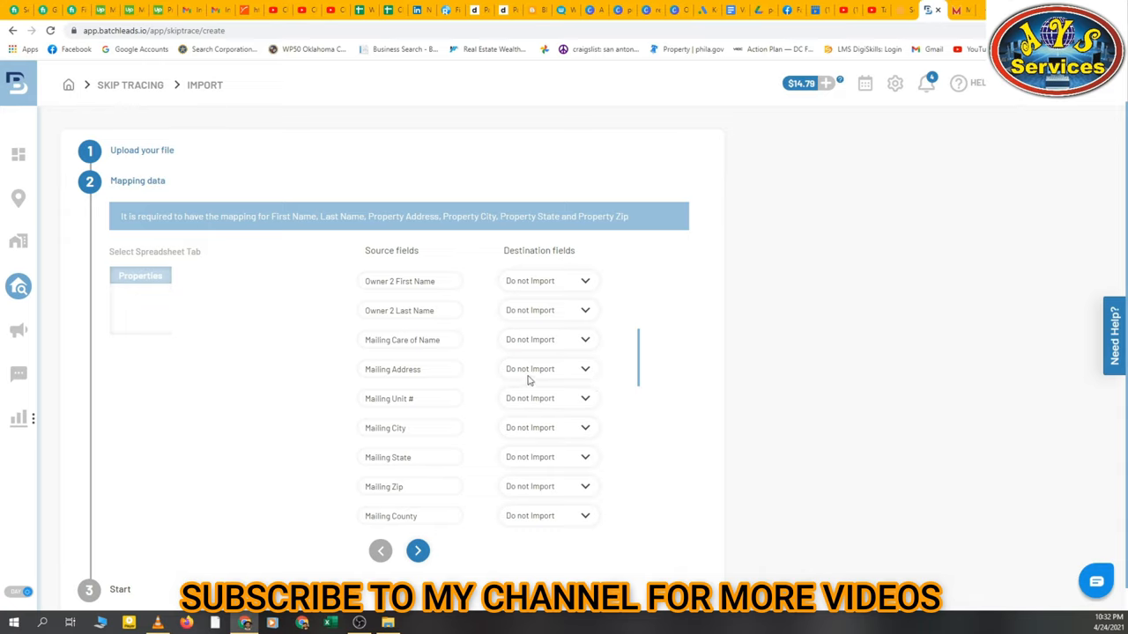
Review destination mappings for Mailing Address and Effective Year Built, then advance to the Start step
click(546, 368)
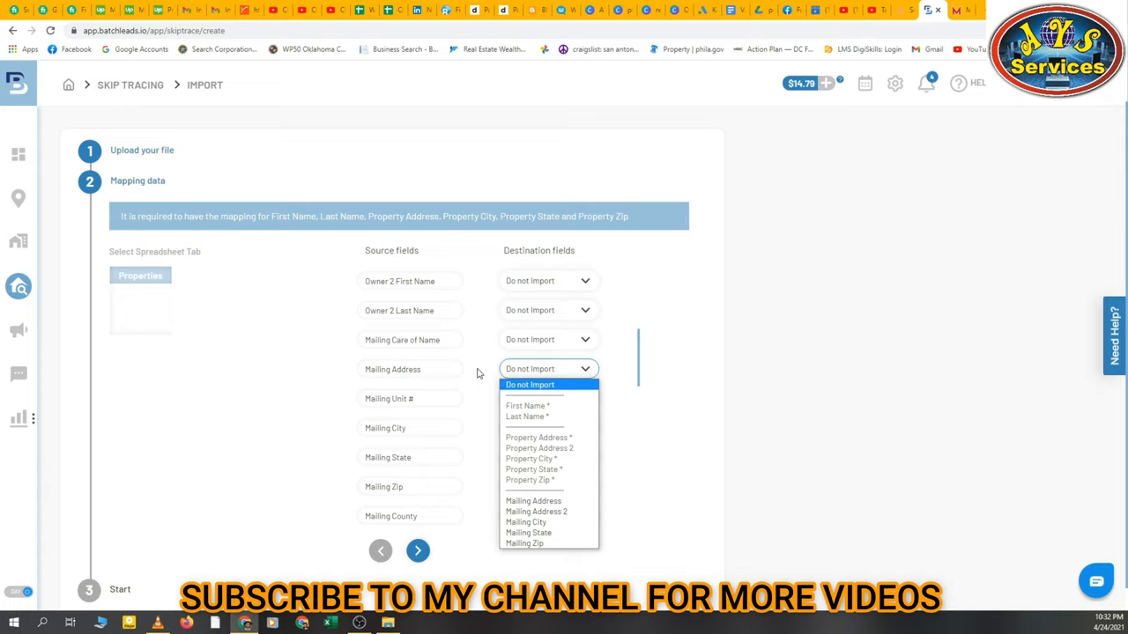
mouse_move(527, 384)
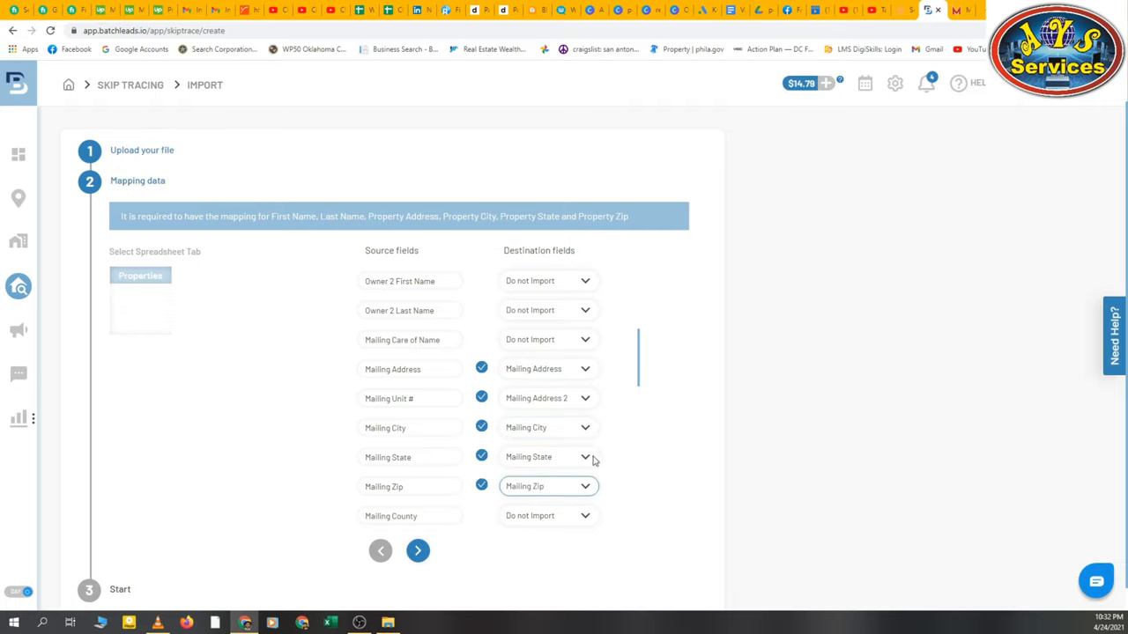
scroll(down, 3)
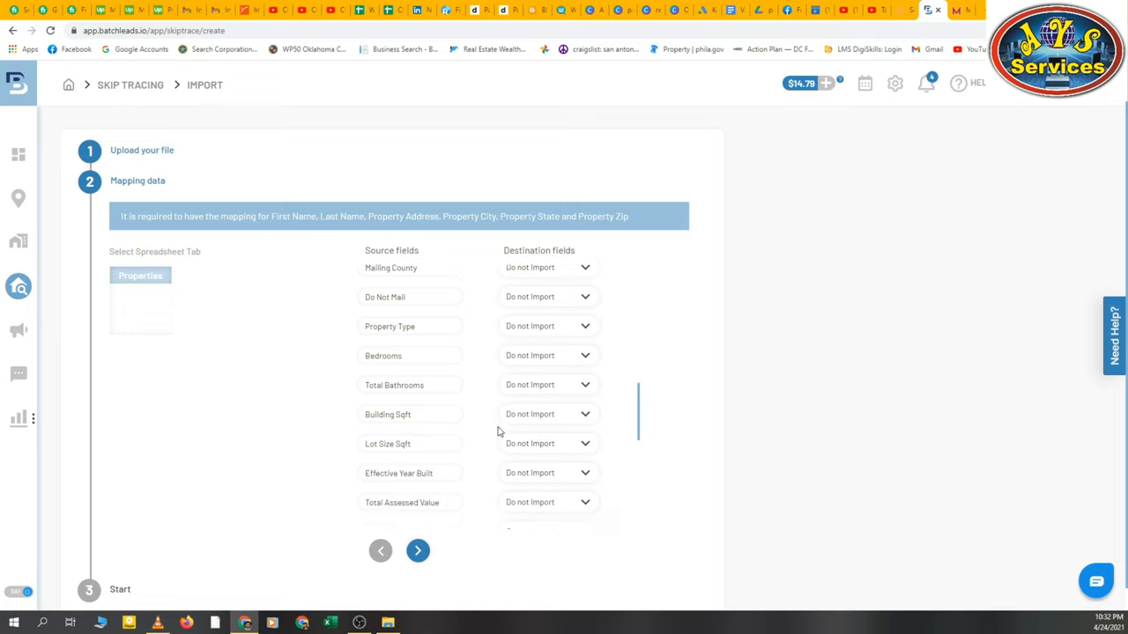
scroll(down, 3)
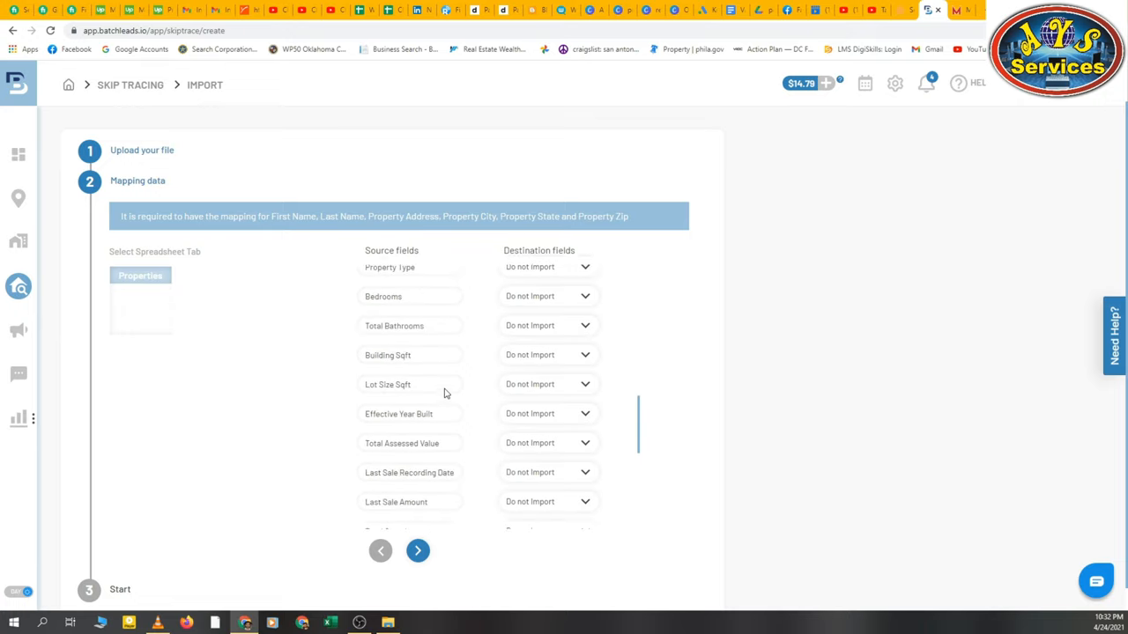
scroll(down, 3)
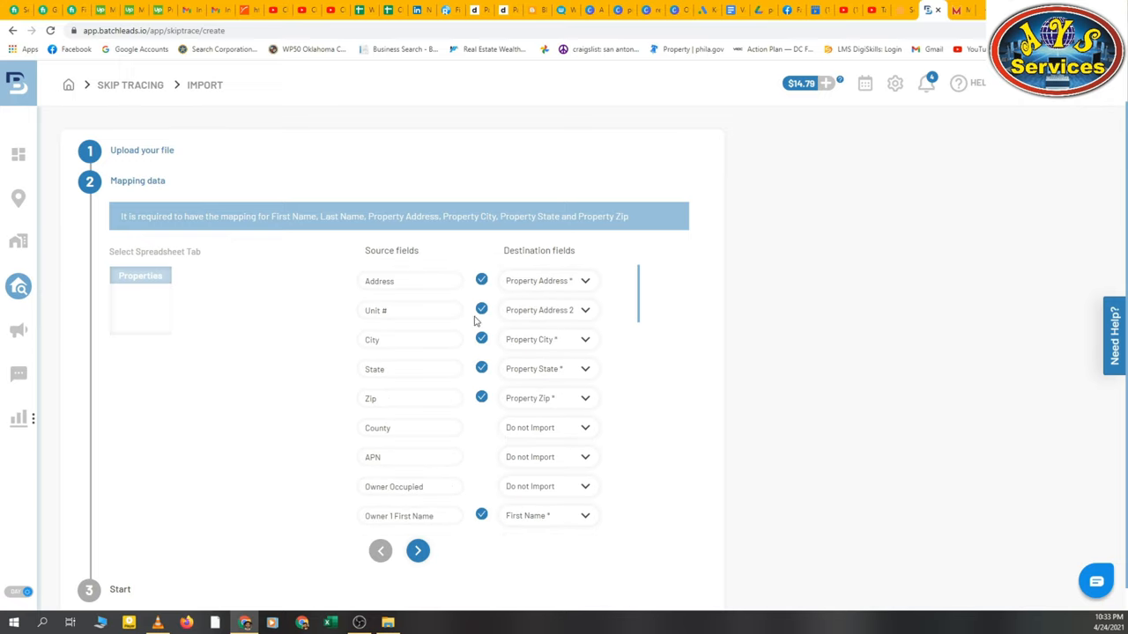
scroll(down, 3)
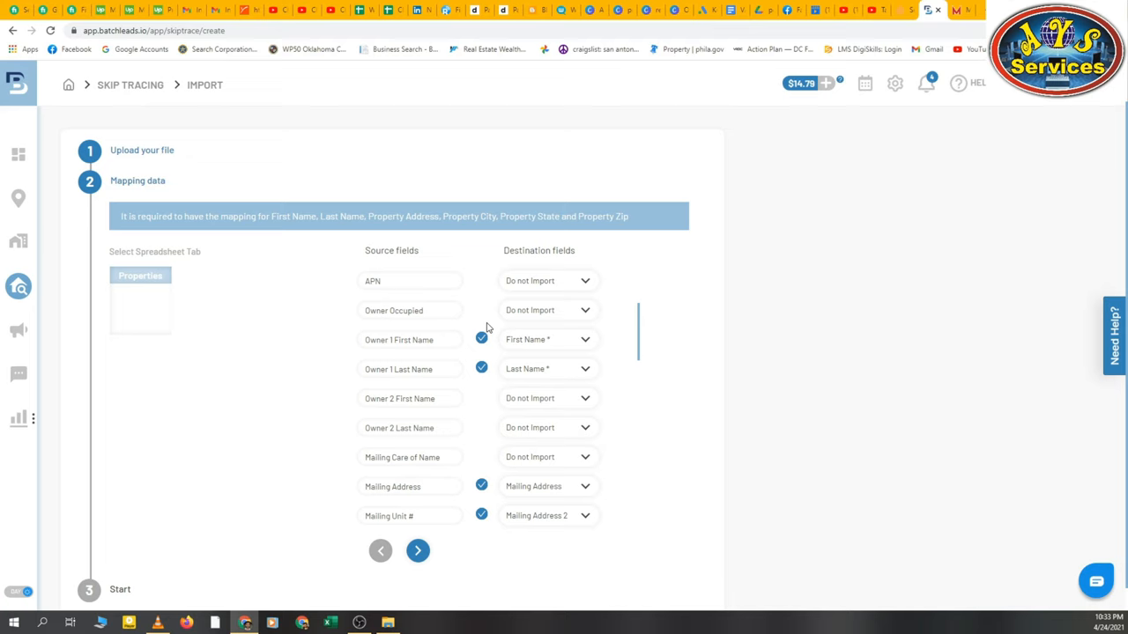
scroll(down, 3)
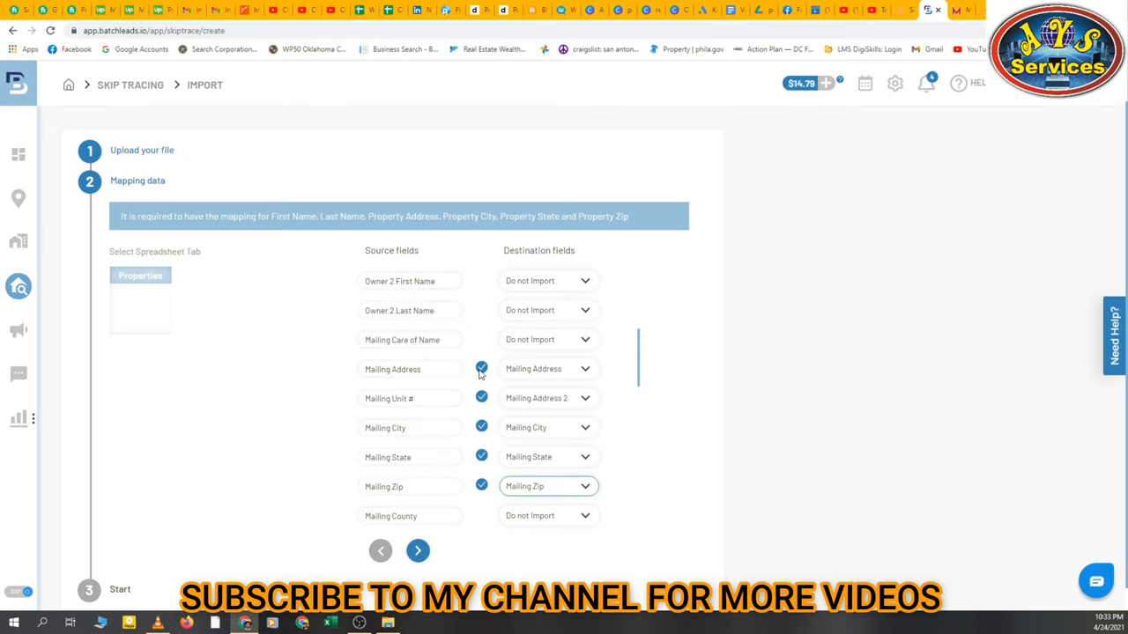
scroll(down, 3)
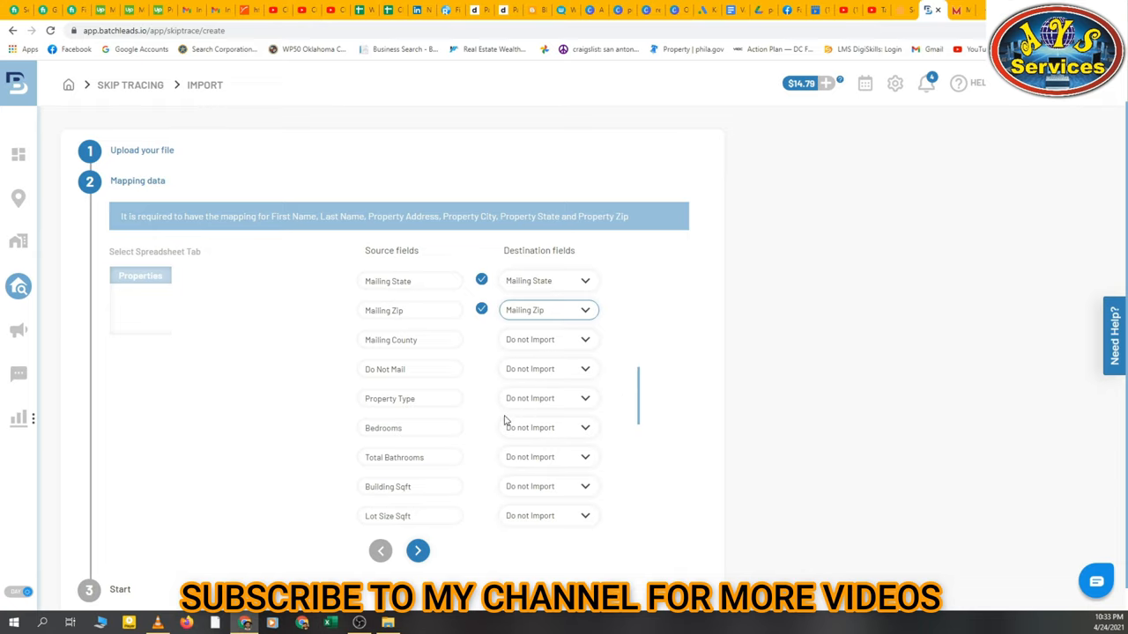
scroll(down, 3)
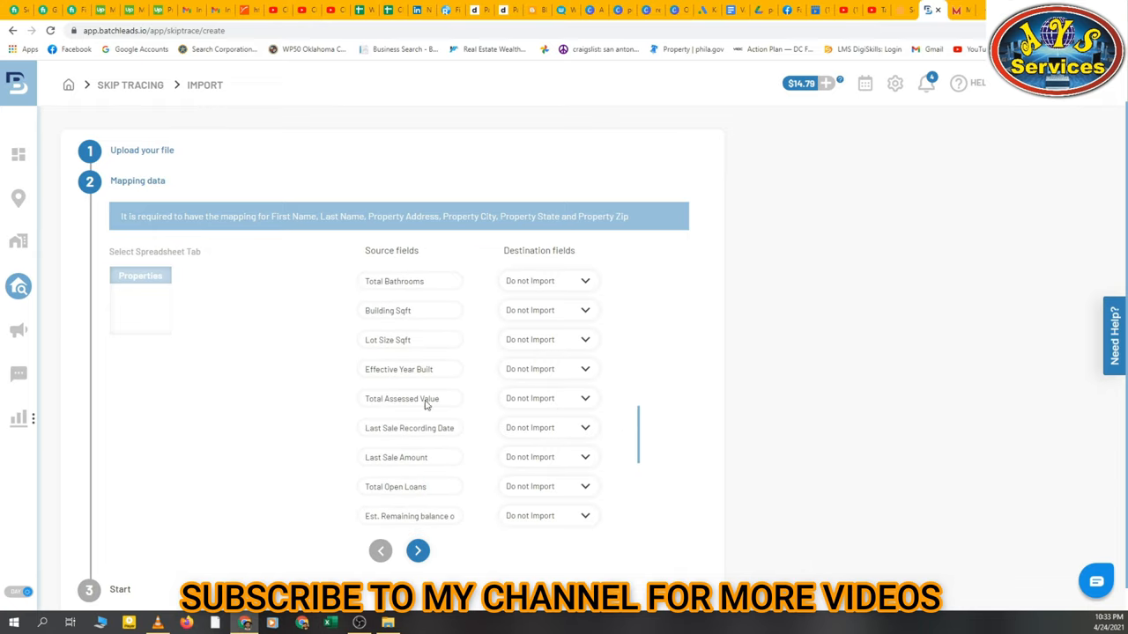
click(548, 370)
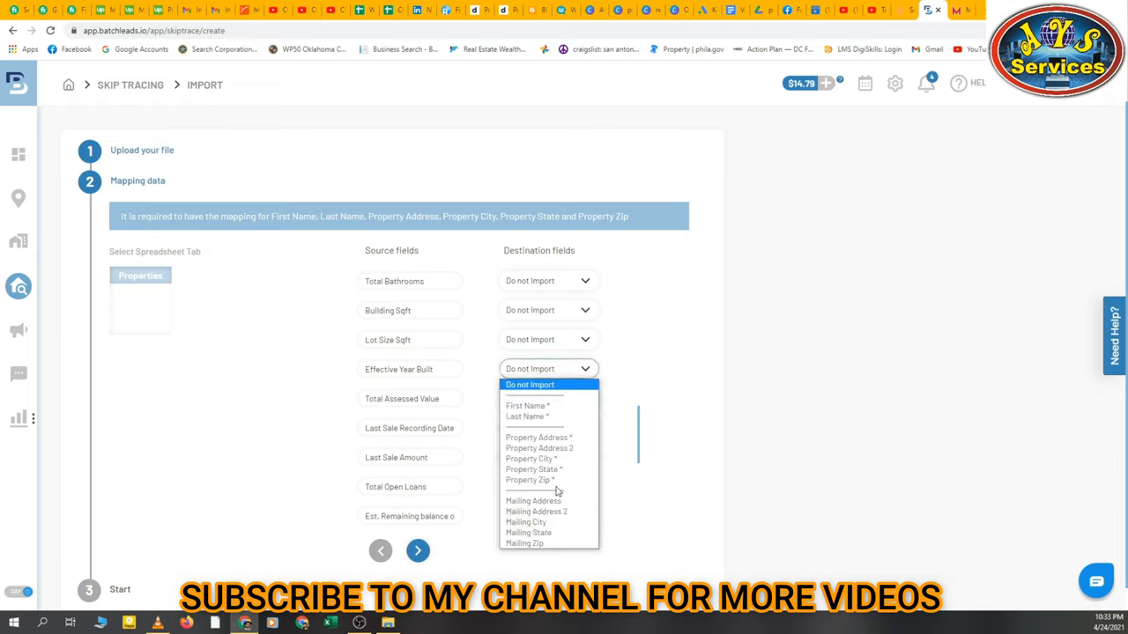
mouse_move(546, 536)
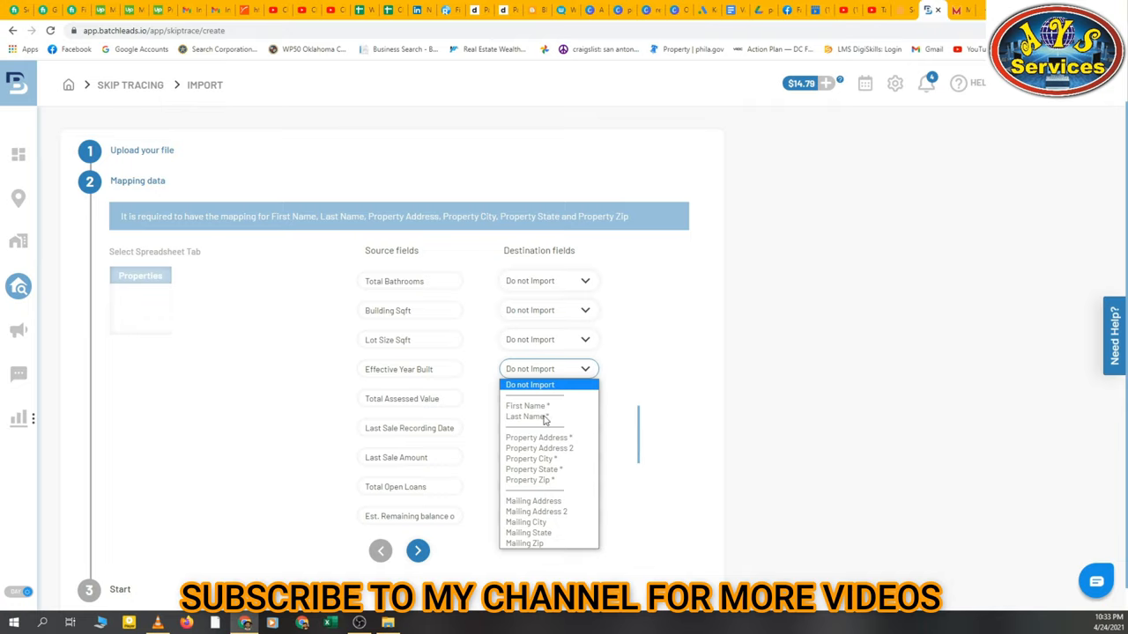
mouse_move(543, 536)
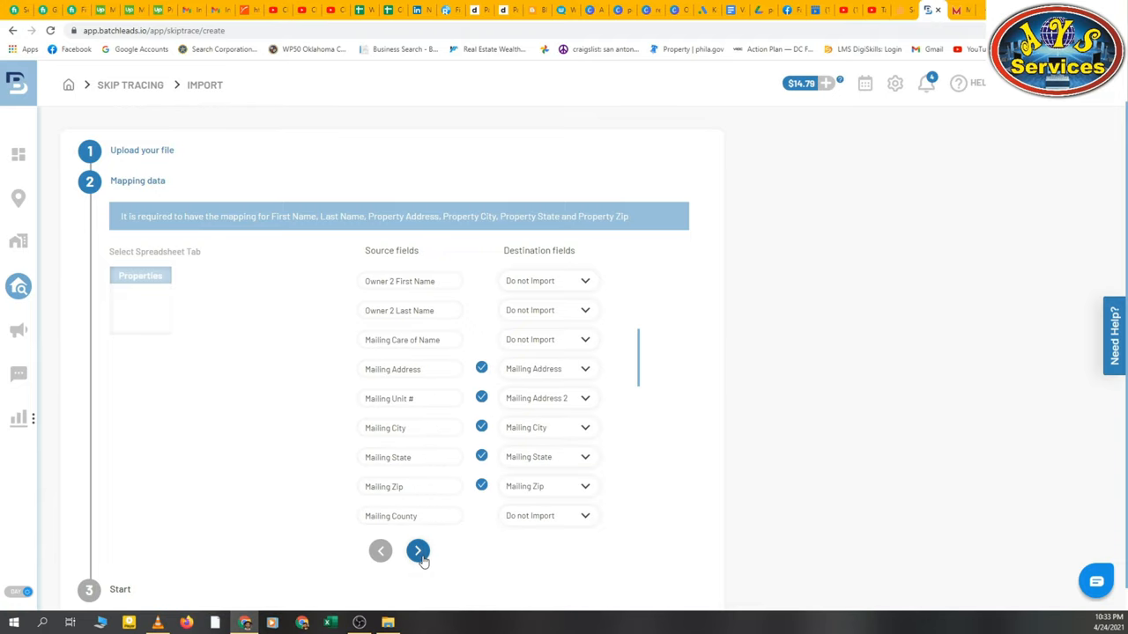
click(416, 550)
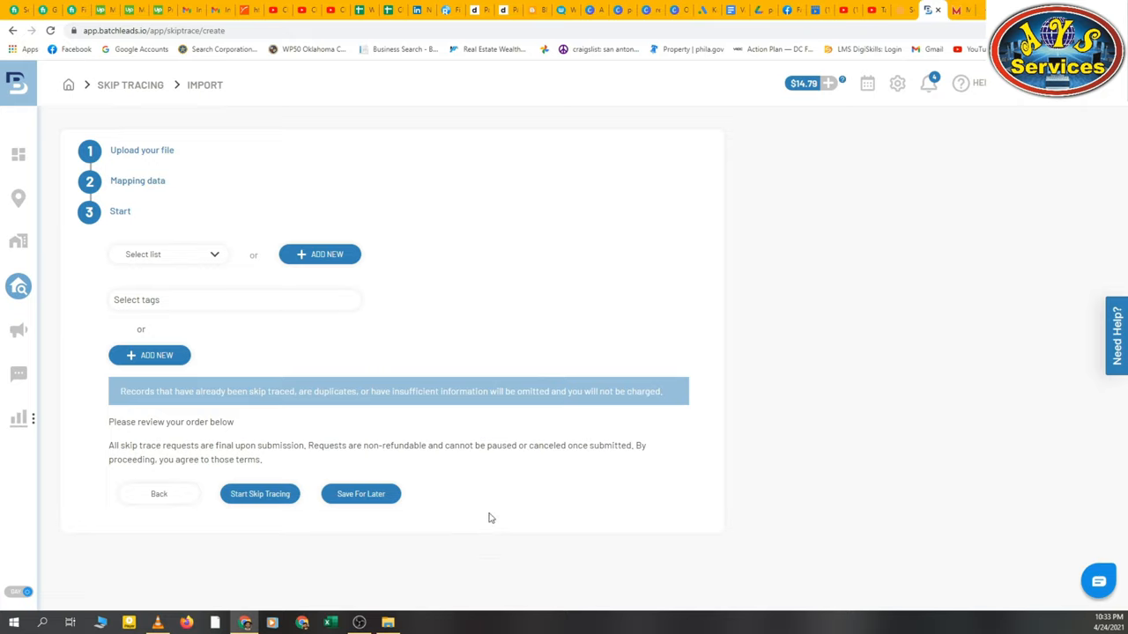
Skip the existing lists and bring up the Add List dialog via ADD NEW
click(167, 254)
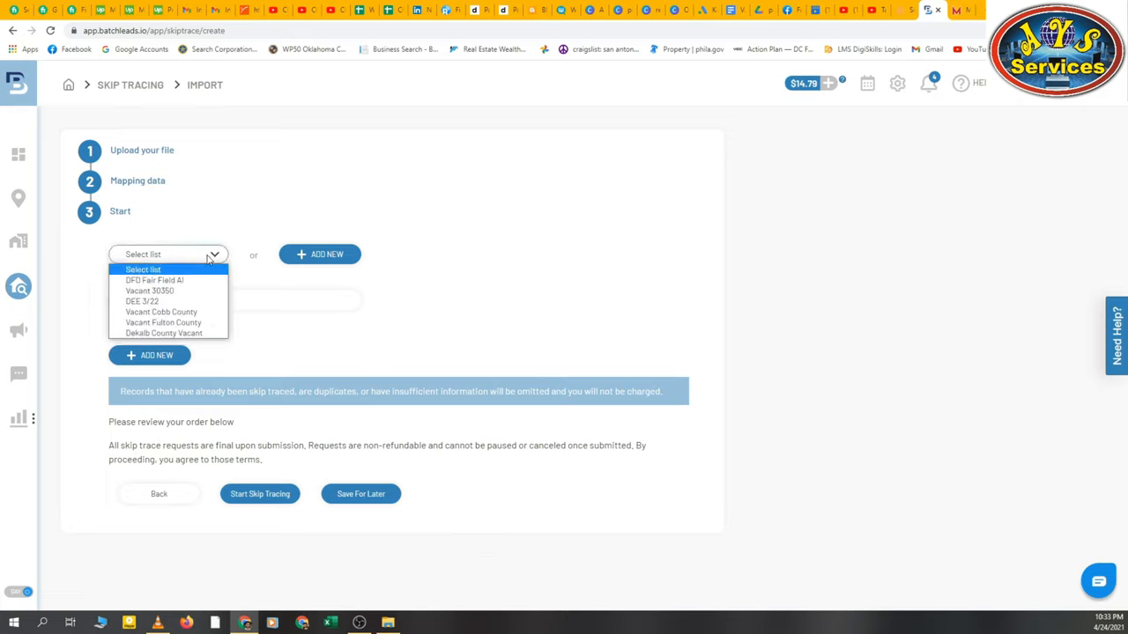
click(167, 253)
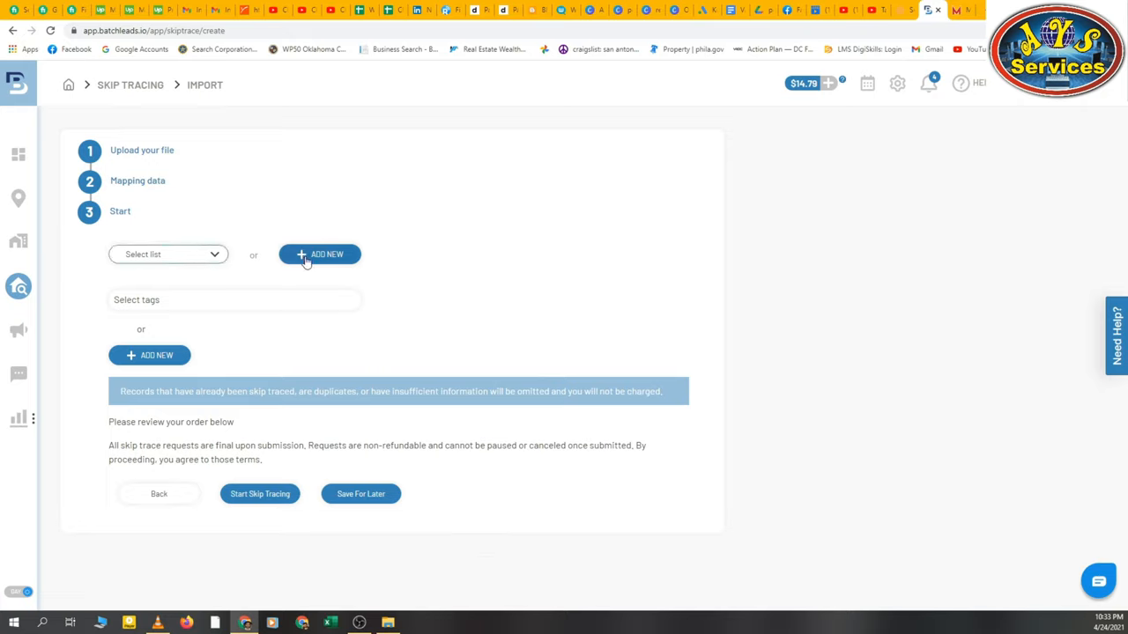
click(167, 254)
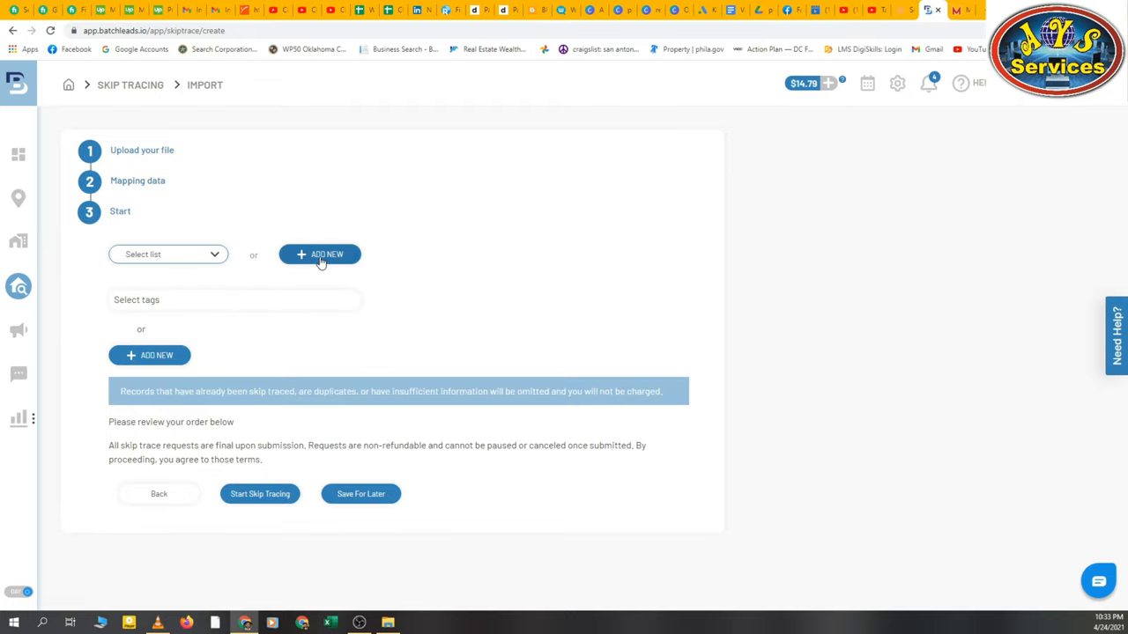
click(319, 254)
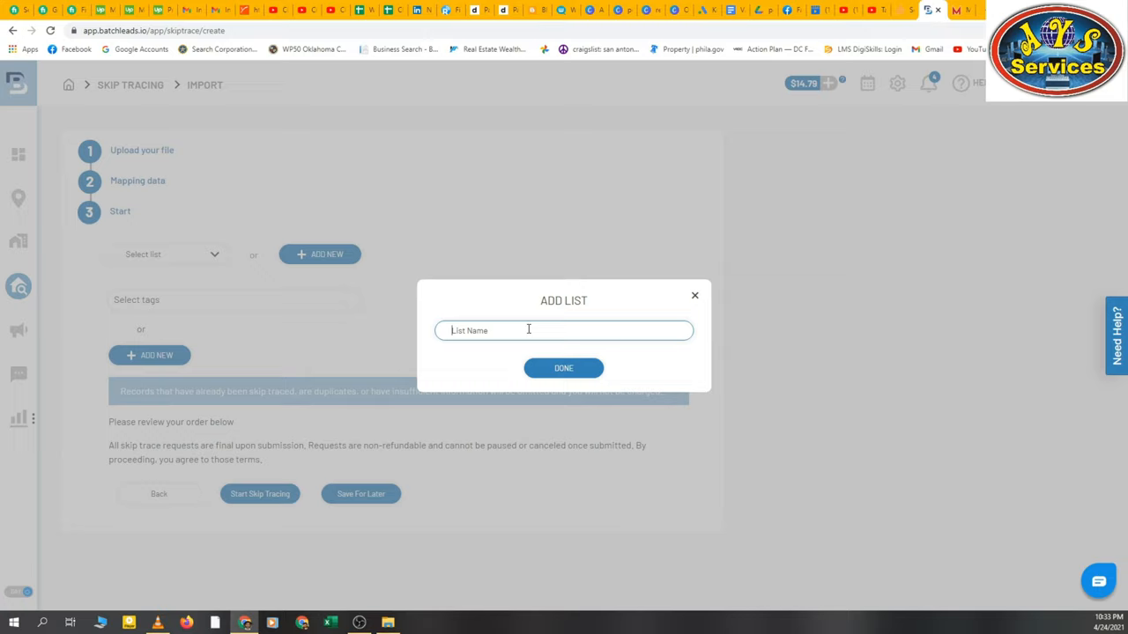
Name the new list 'Columbus County Vacant', confirm it, and choose Save For Later
text(Columbus C)
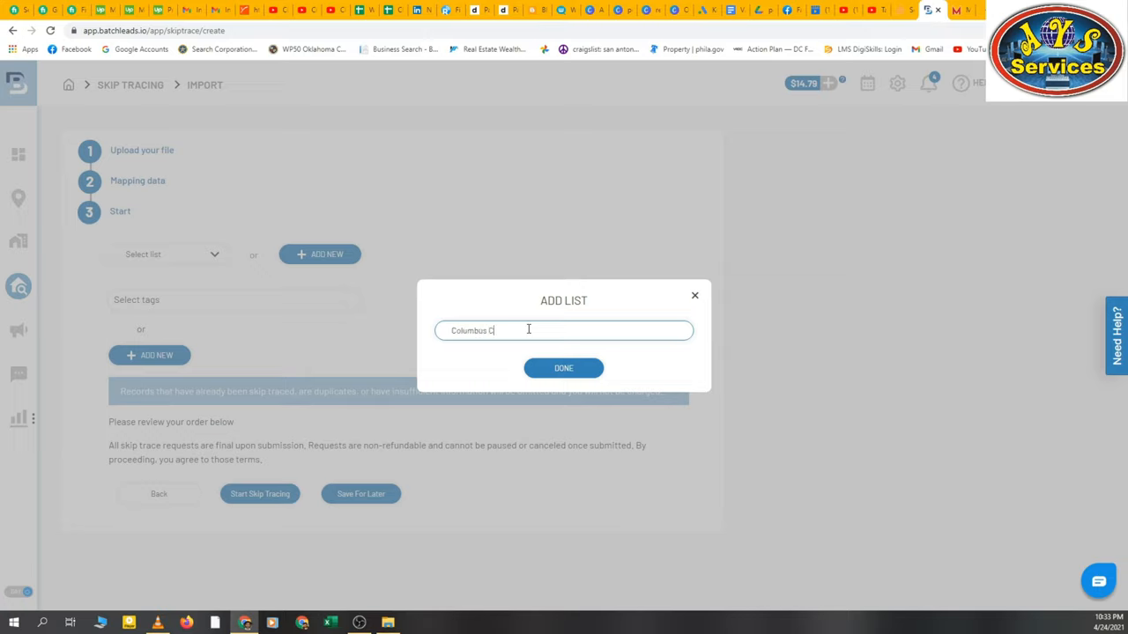
text(ounty)
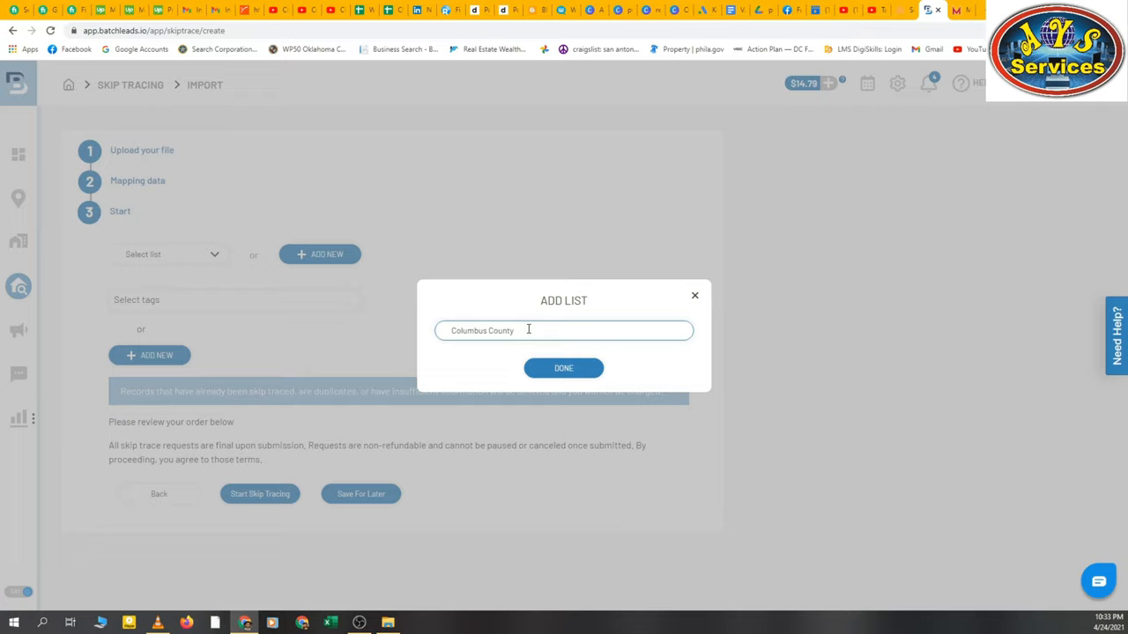
text(Vacant)
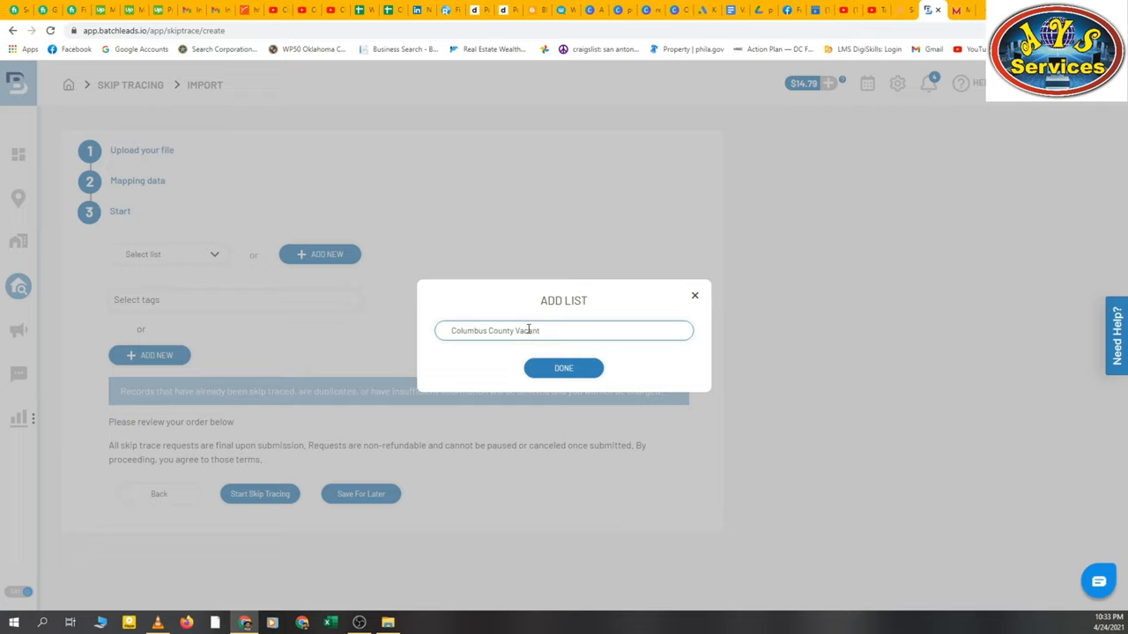
mouse_move(598, 258)
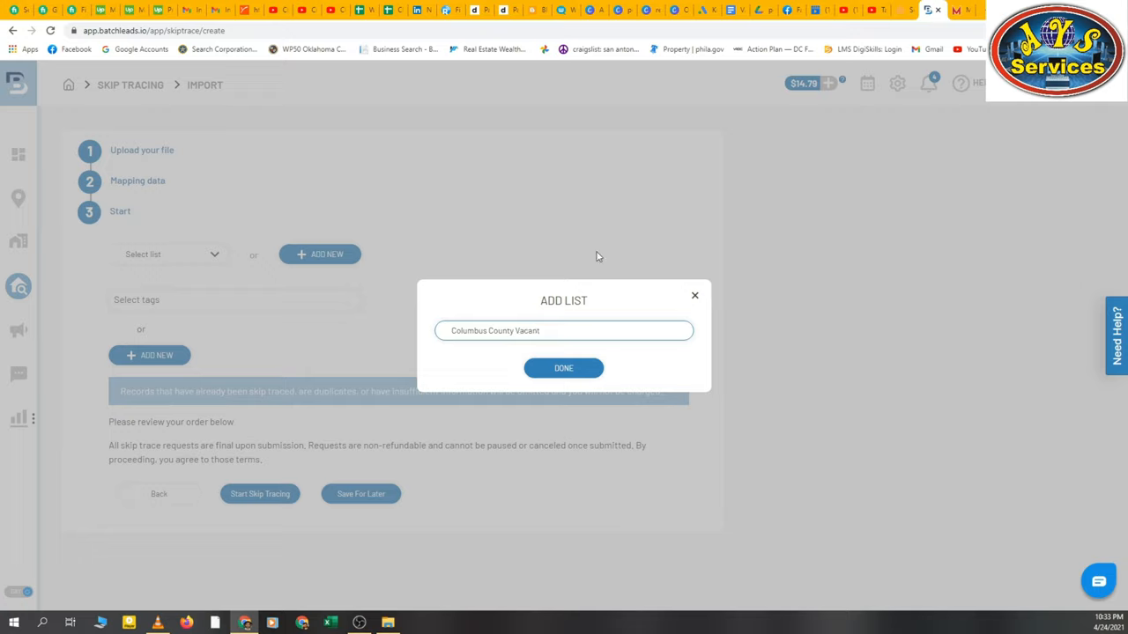
mouse_move(630, 381)
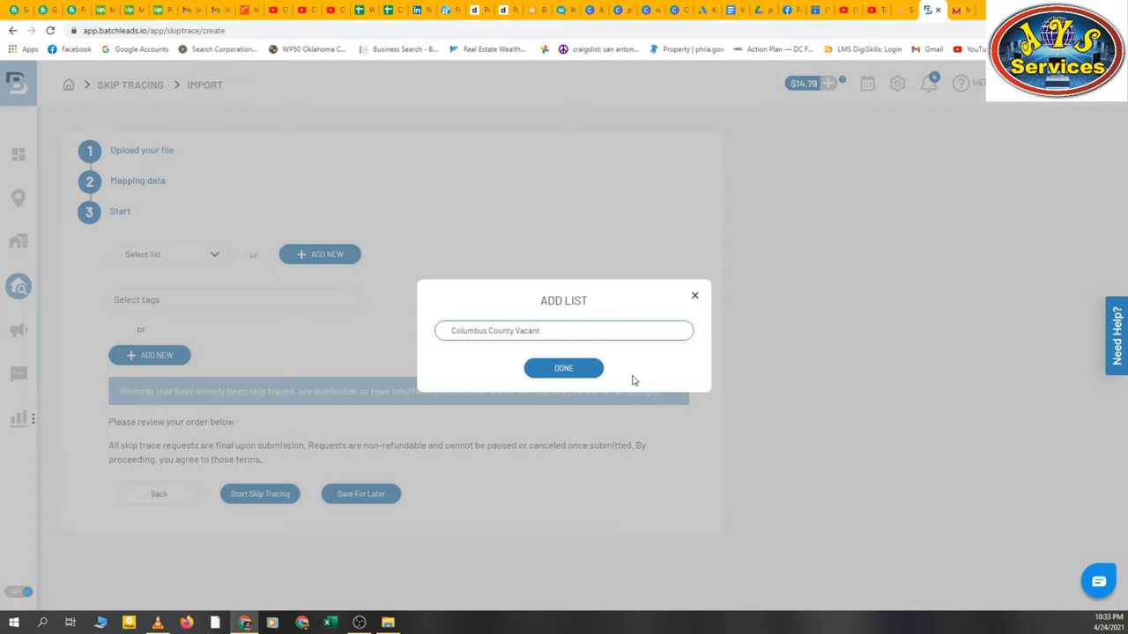
mouse_move(553, 350)
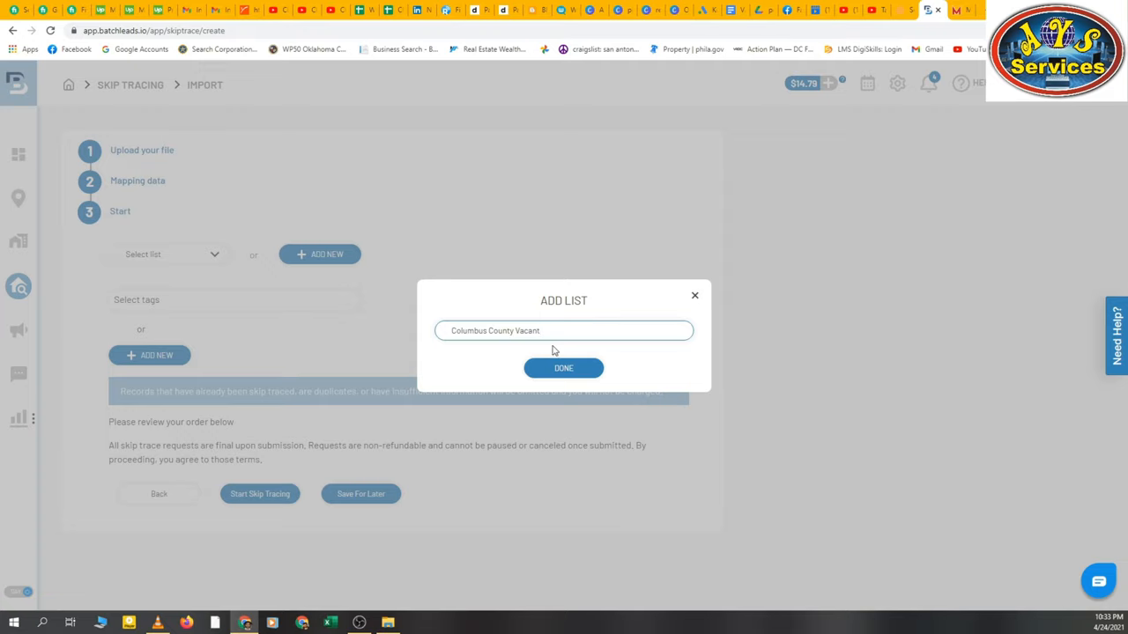
click(564, 368)
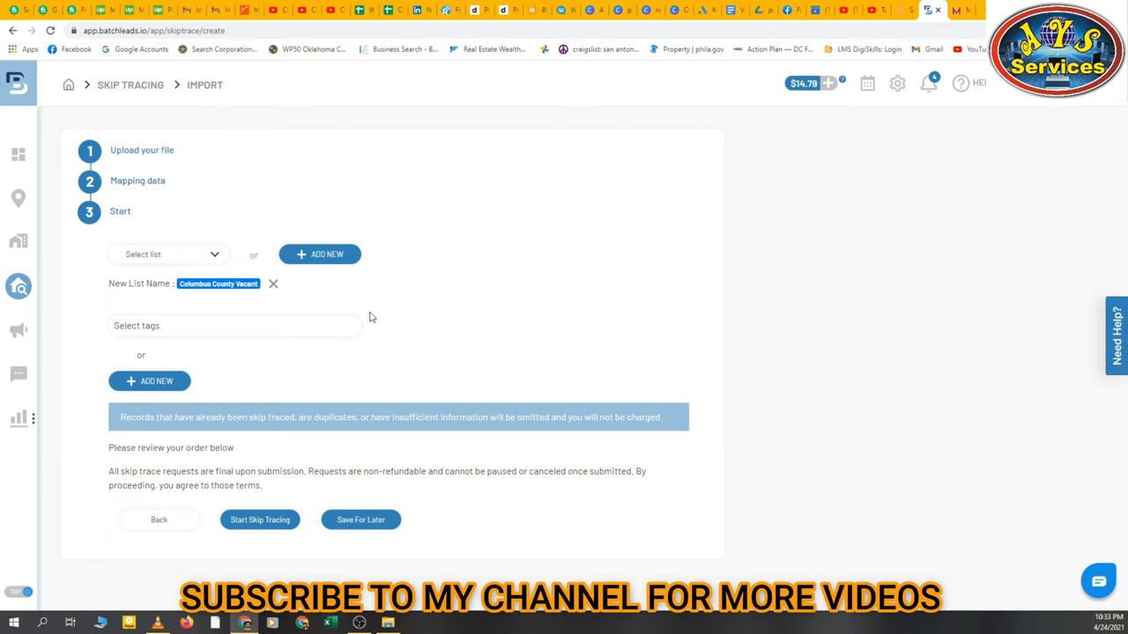
click(359, 518)
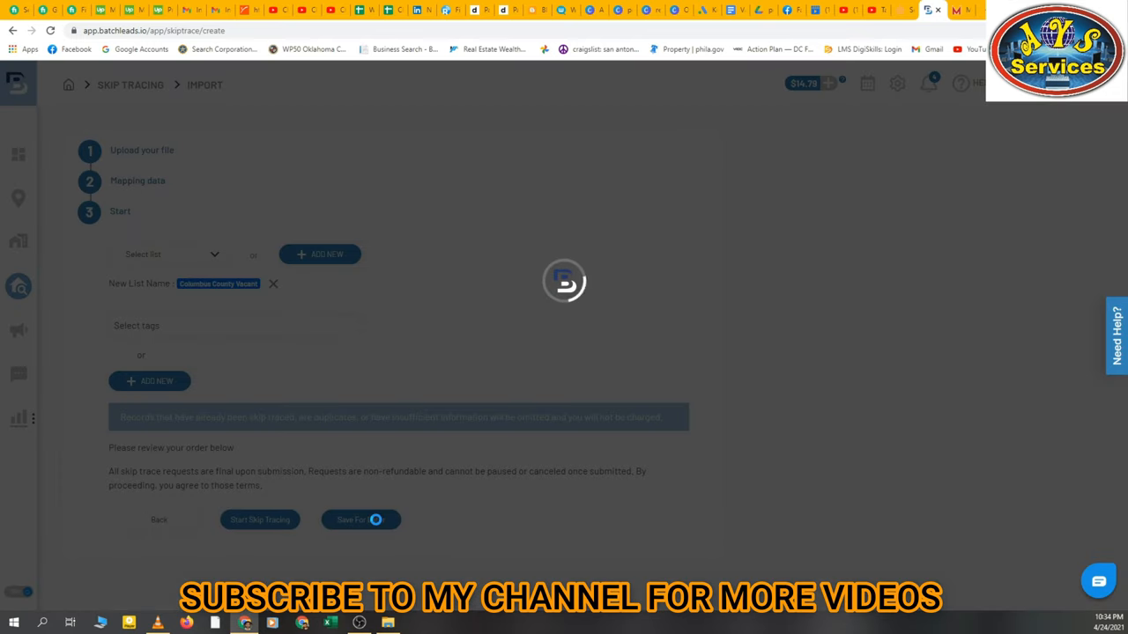
Save the import so the 173-record Property Export joins the skip tracing files
click(360, 518)
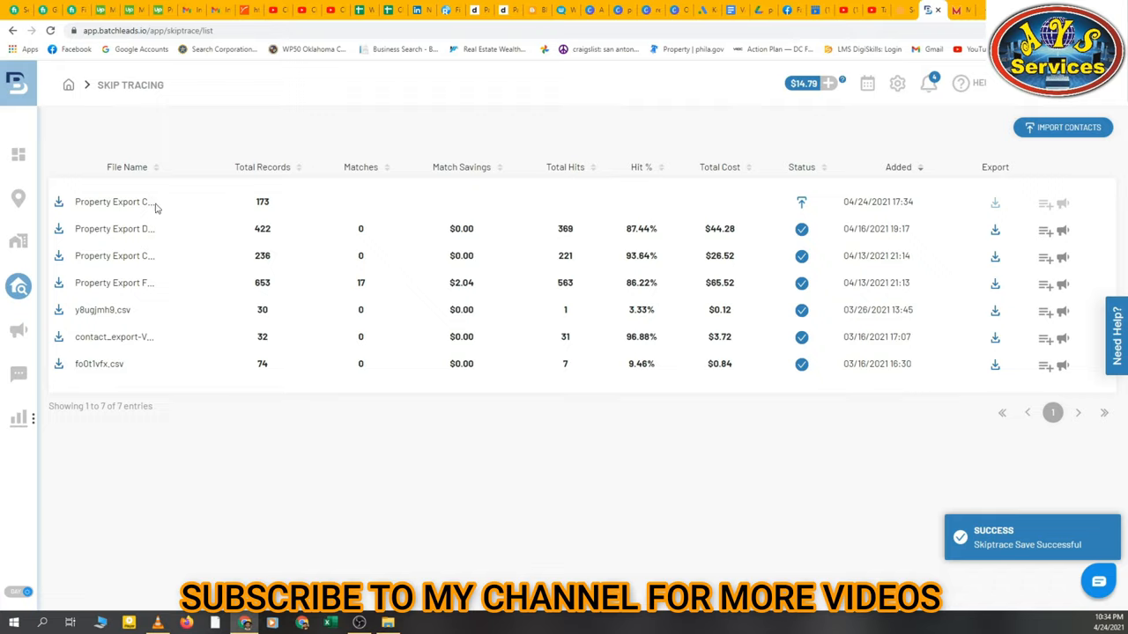
mouse_move(114, 201)
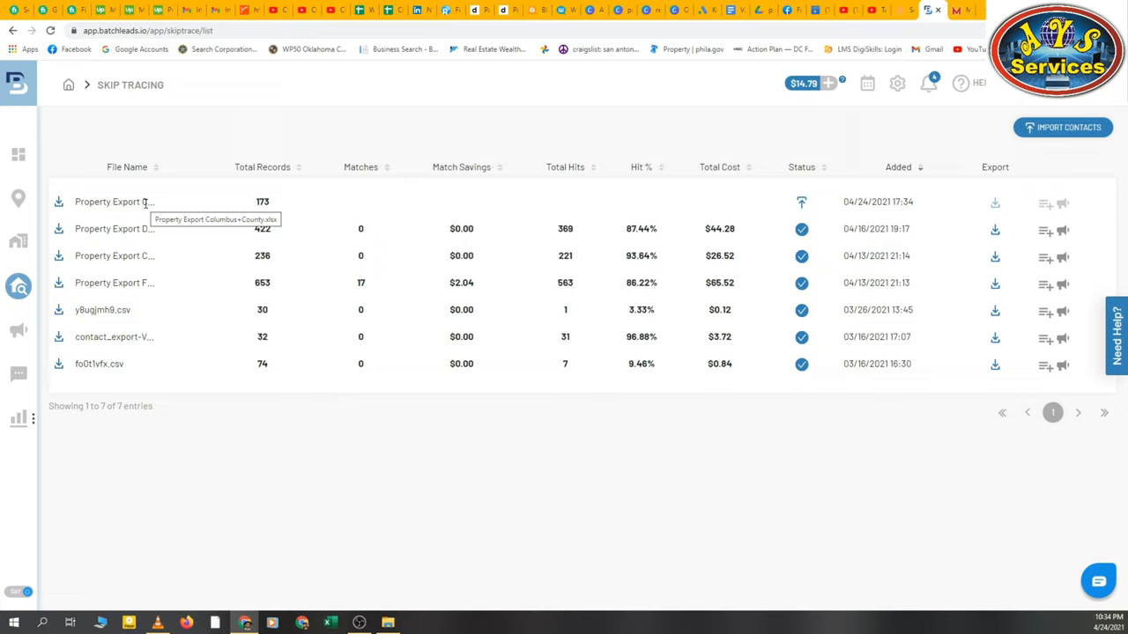
mouse_move(515, 194)
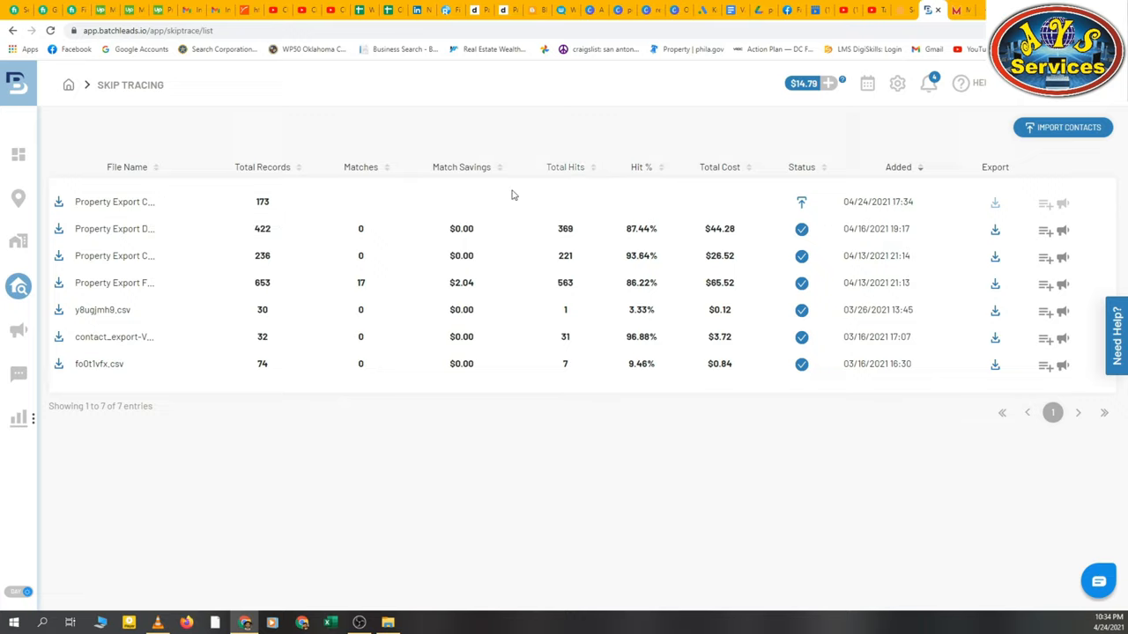
mouse_move(800, 202)
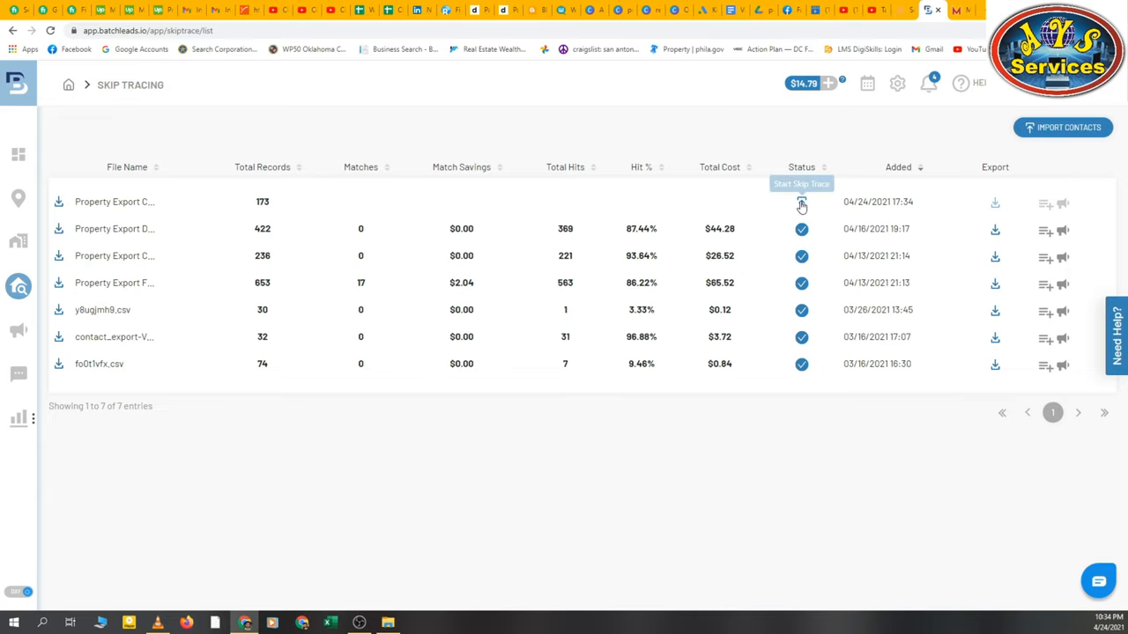
Start a skip trace order for the new export, showing 173 contacts at $0.12, $20.76 total
click(800, 201)
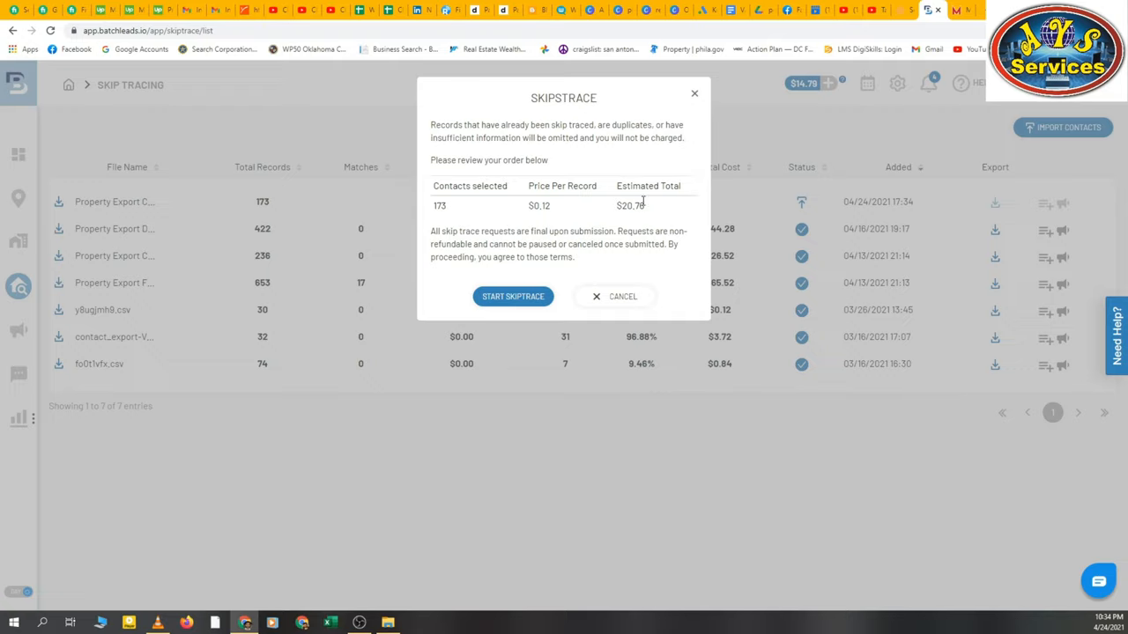
mouse_move(620, 217)
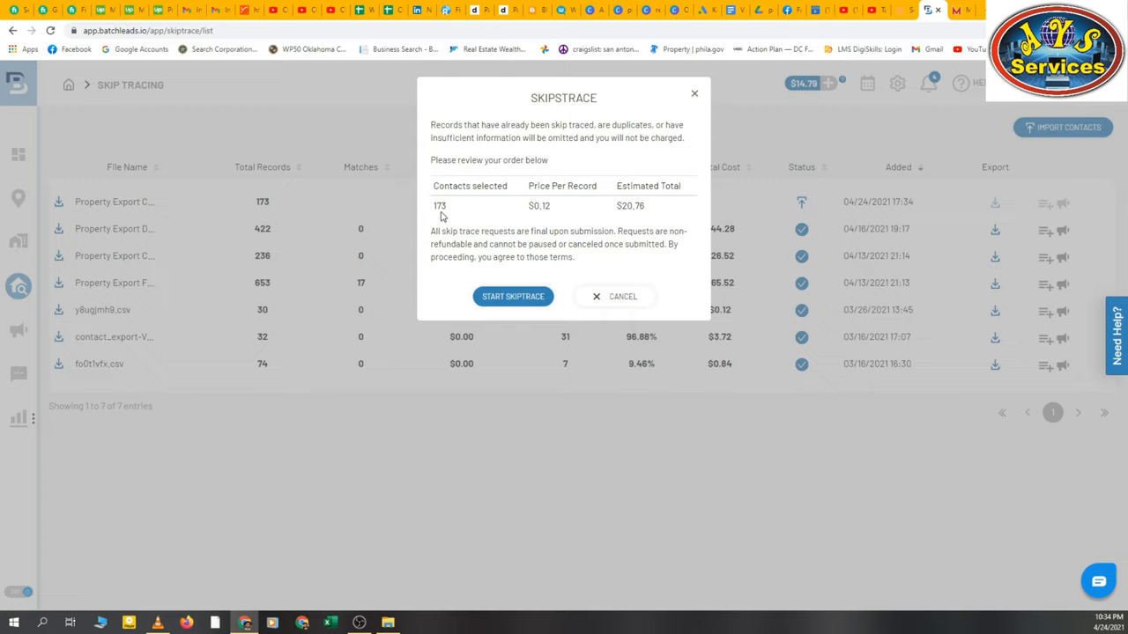
mouse_move(522, 212)
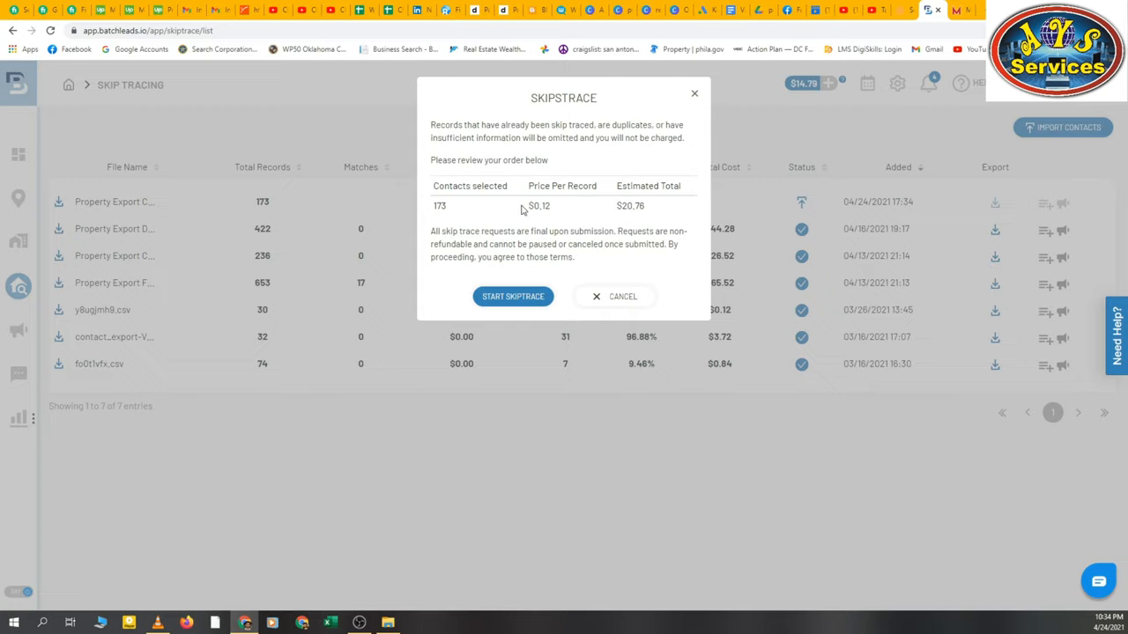
mouse_move(808, 94)
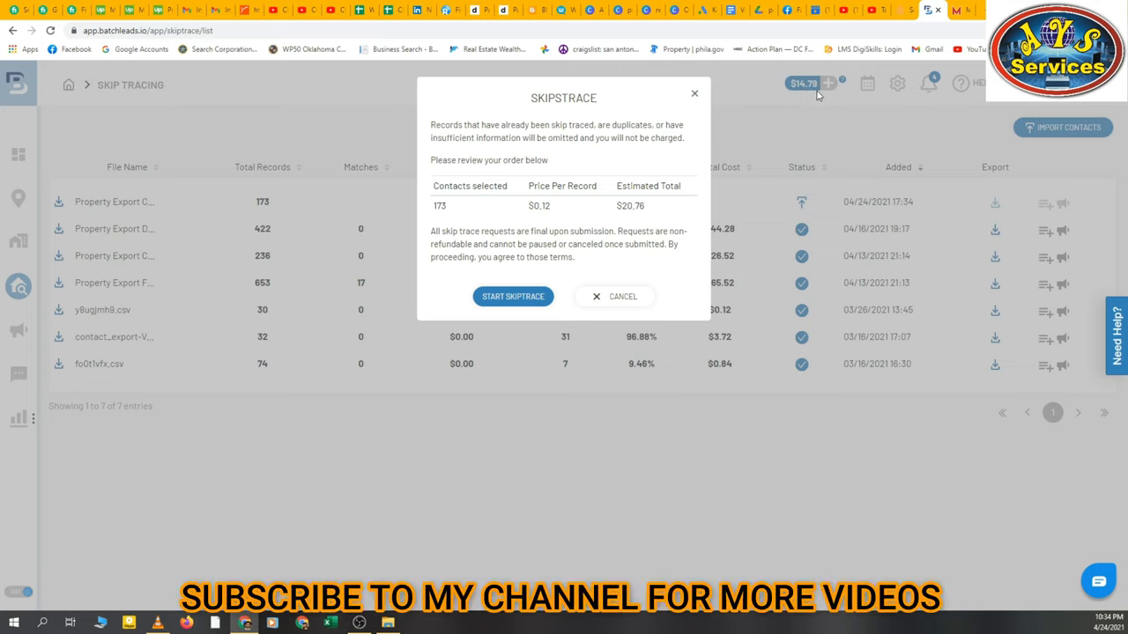
mouse_move(634, 219)
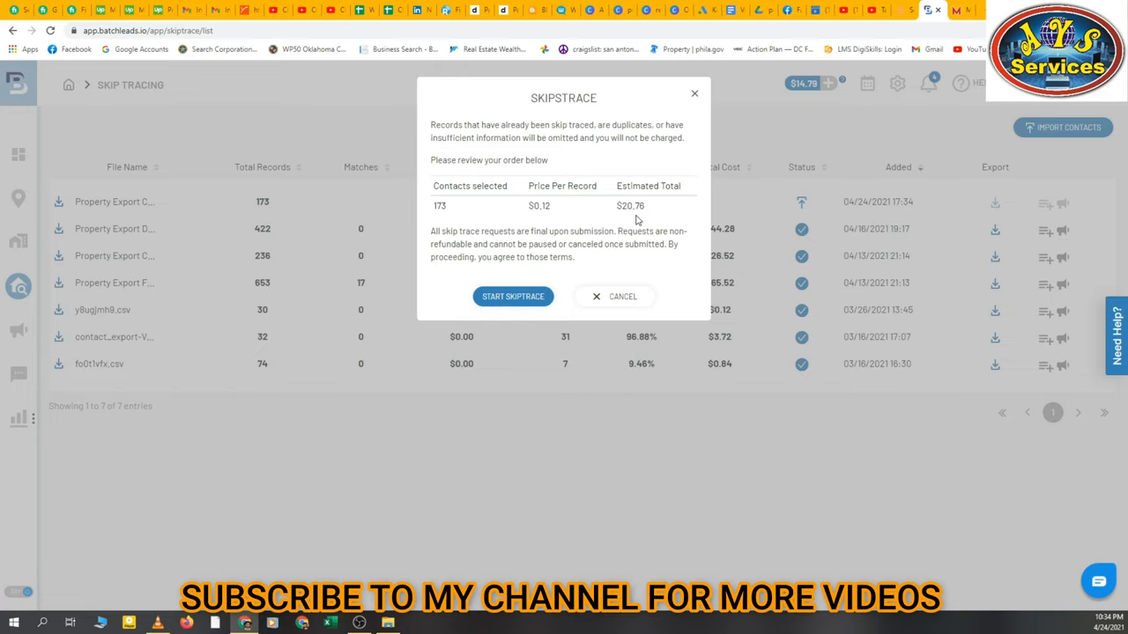
mouse_move(650, 226)
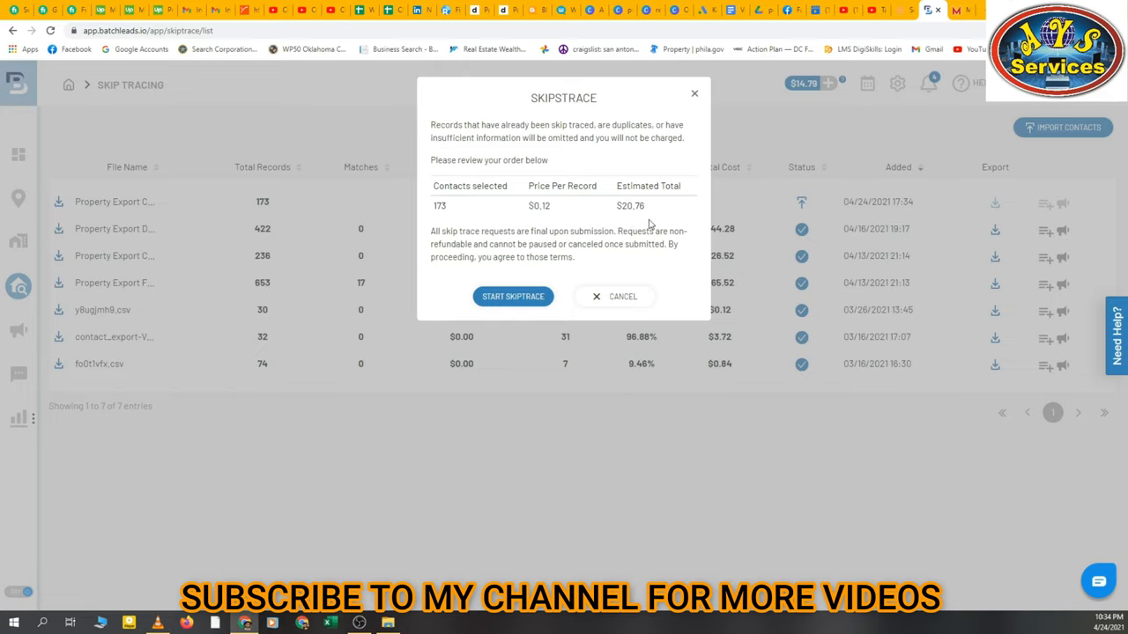
mouse_move(575, 220)
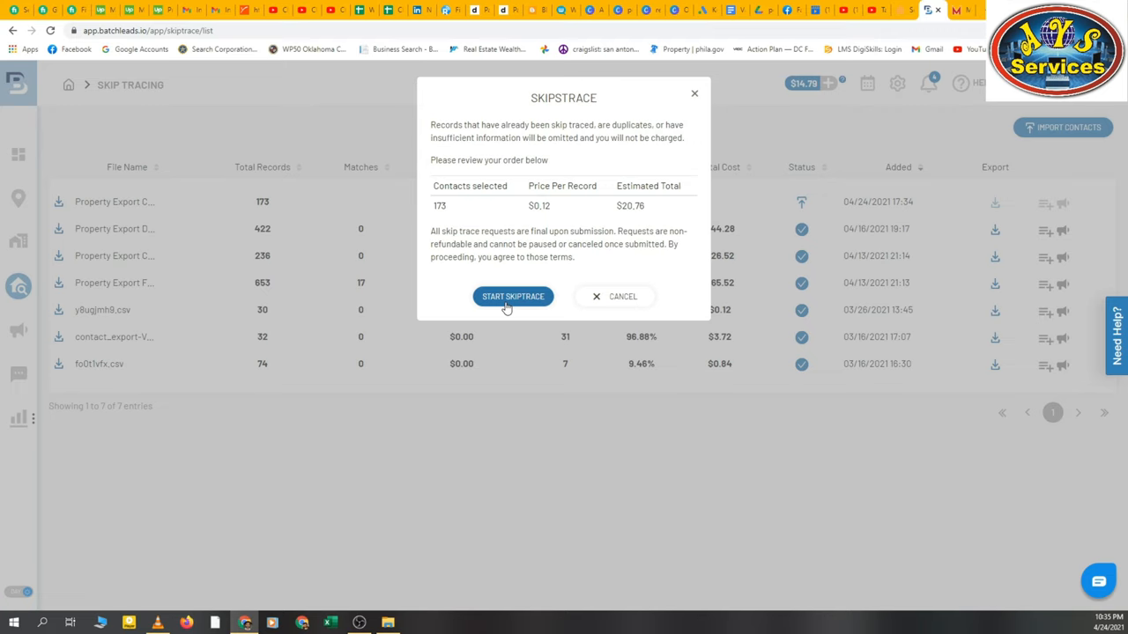
mouse_move(580, 315)
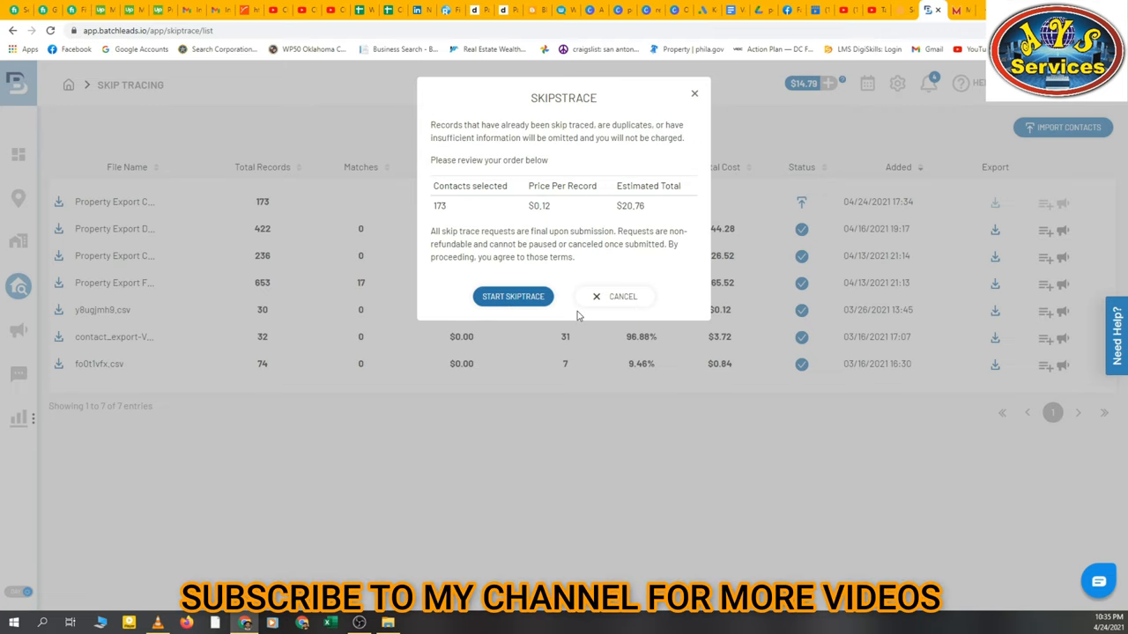